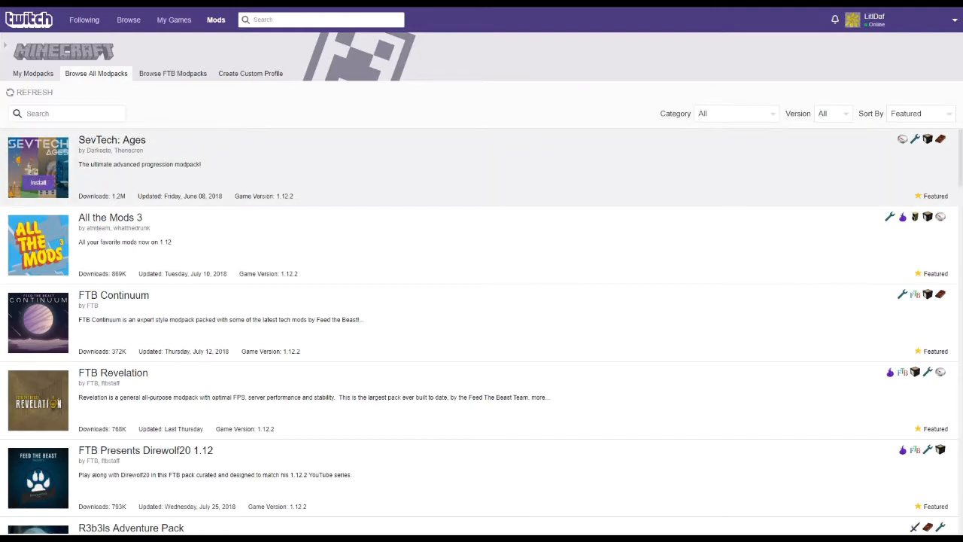
# Step: Scroll the modpack catalogue, then view the already installed modpacks
pyautogui.scroll(-3)
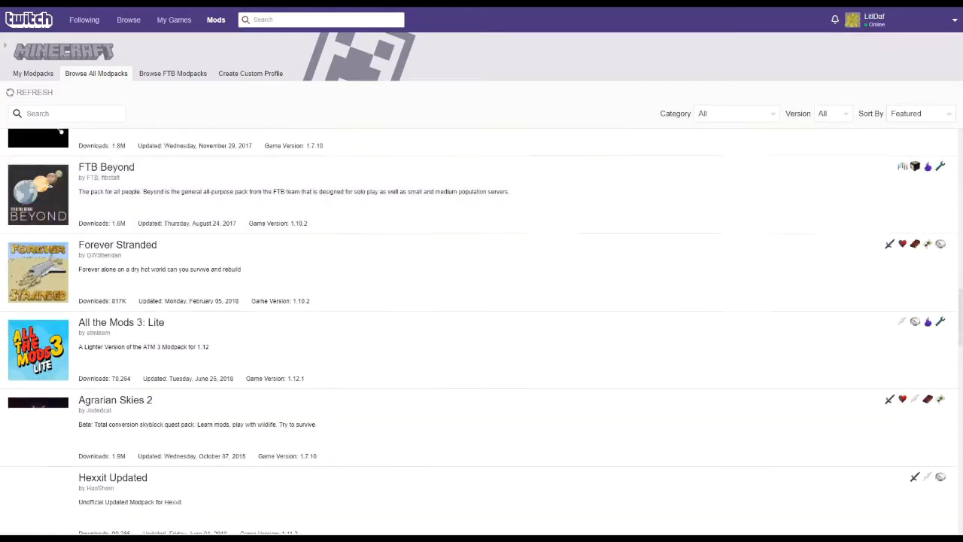
pyautogui.scroll(-3)
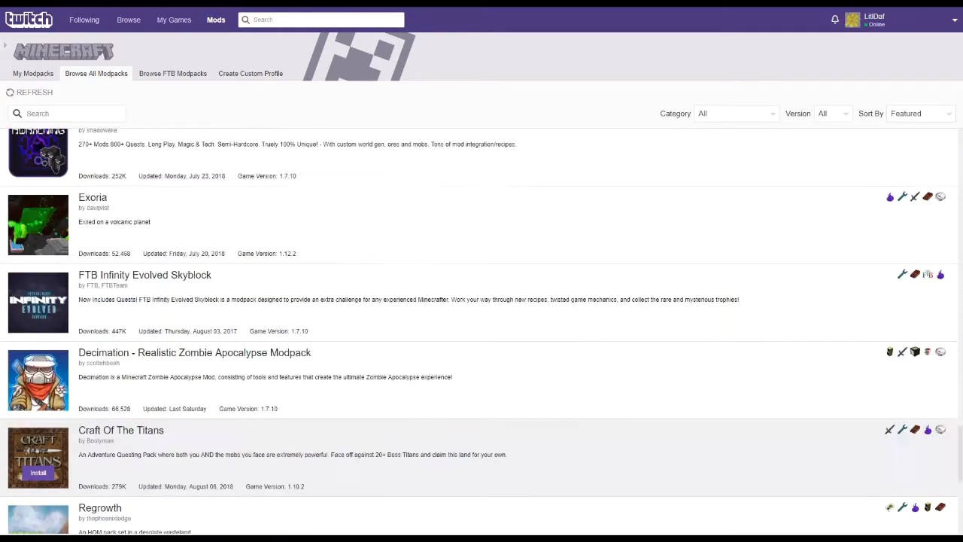
pyautogui.scroll(-3)
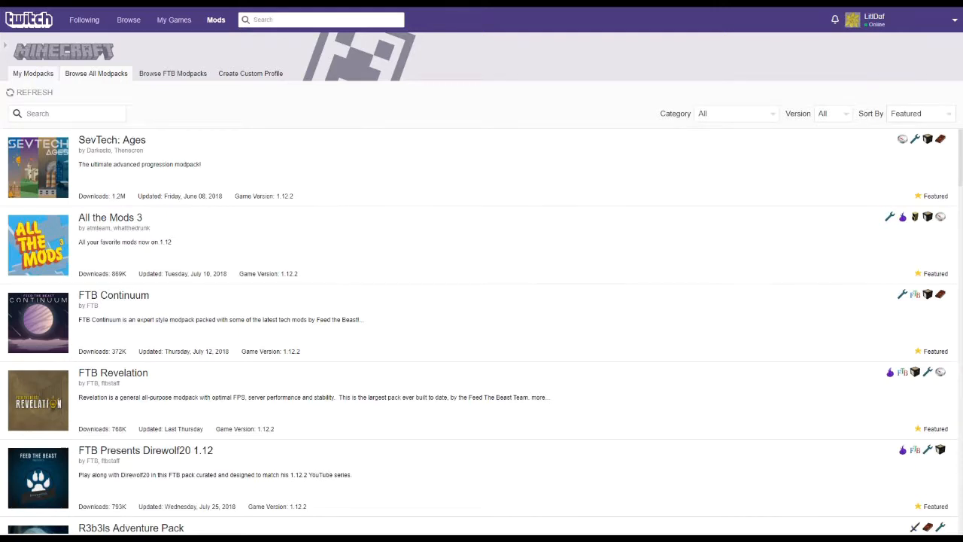
pyautogui.click(32, 73)
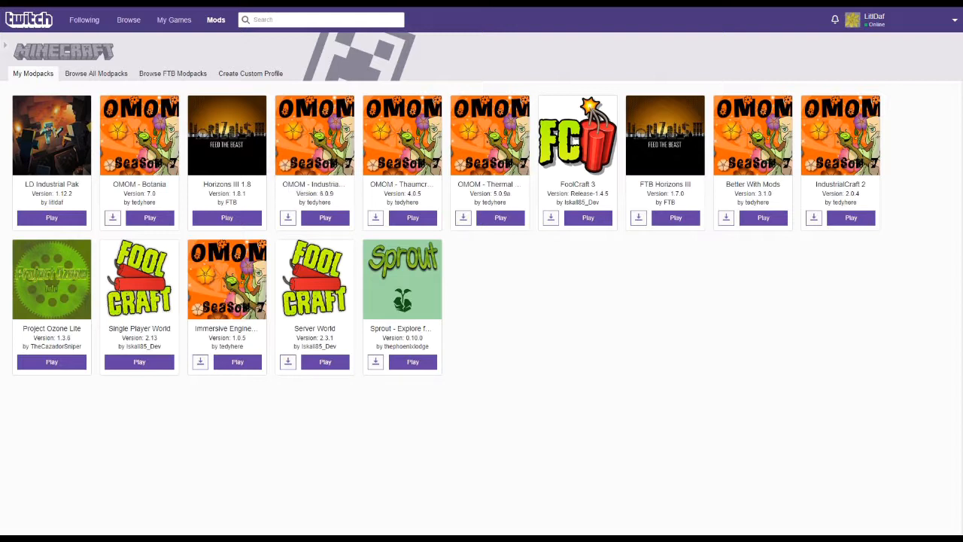
pyautogui.moveTo(315, 151)
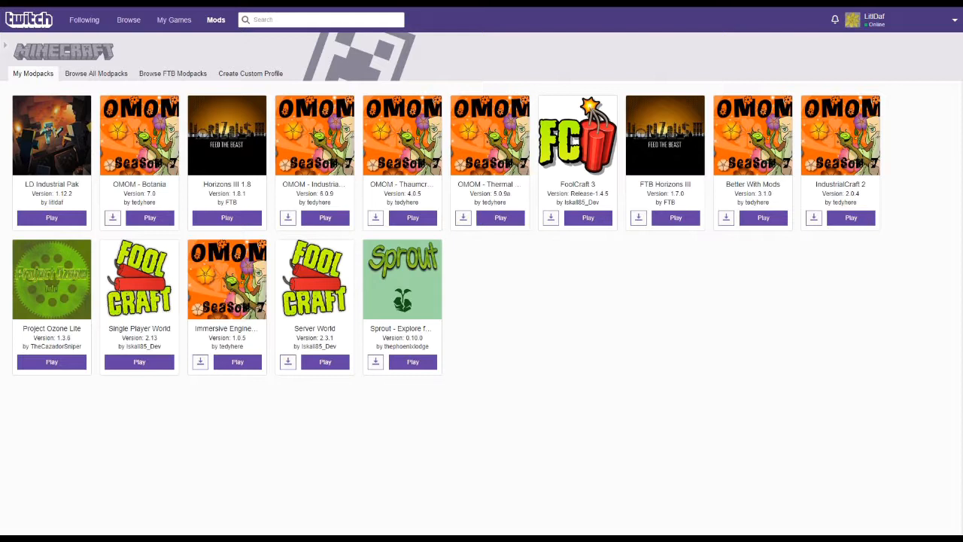
pyautogui.moveTo(314, 180)
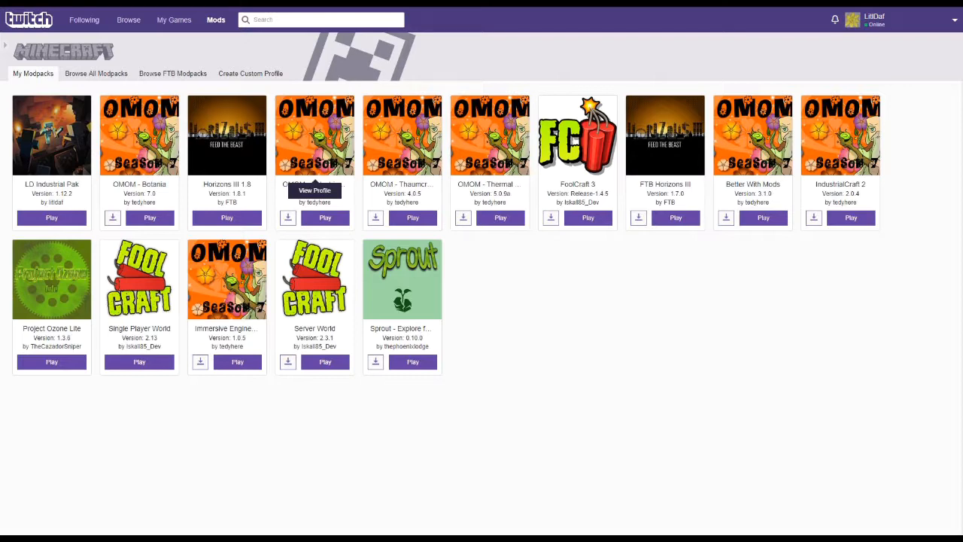
# Step: Return to the full modpack catalogue and browse through its listings
pyautogui.click(250, 73)
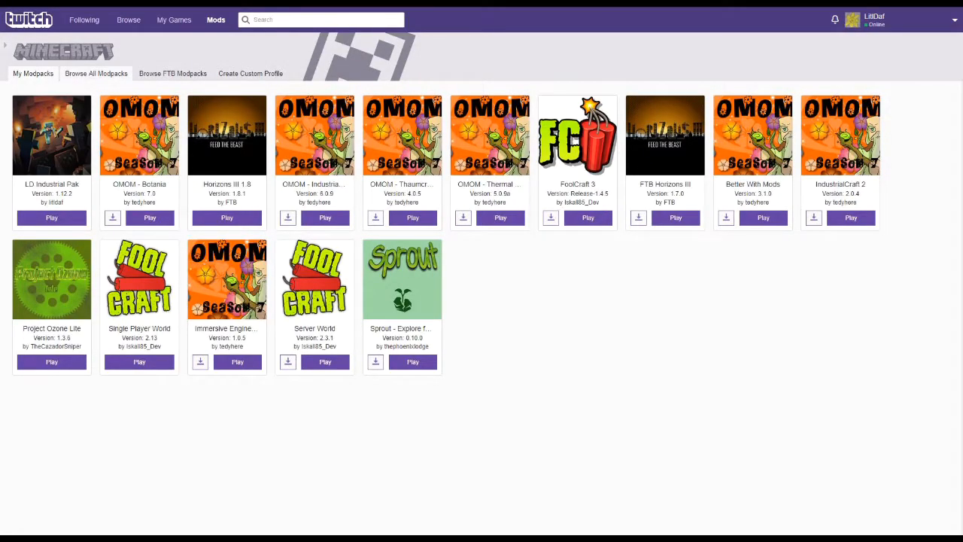
pyautogui.click(95, 73)
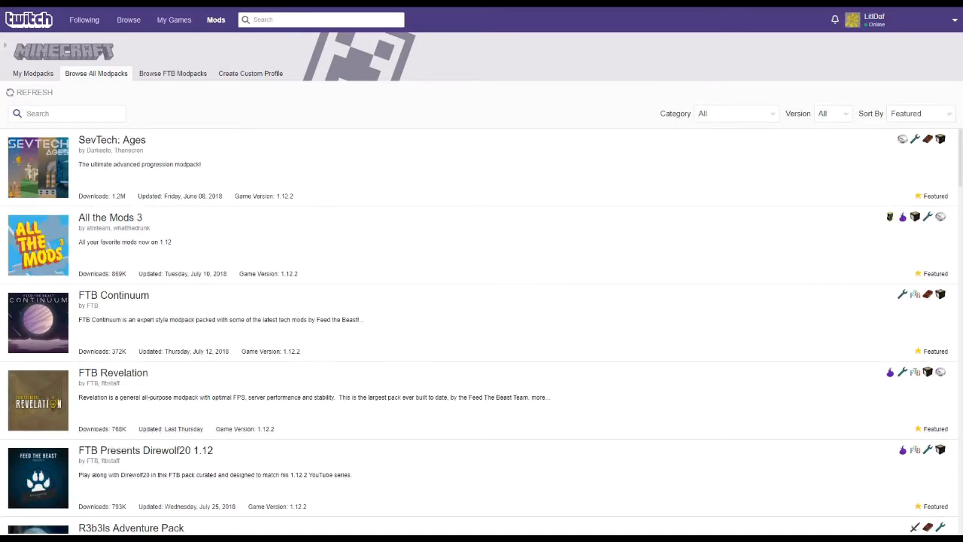
pyautogui.scroll(-3)
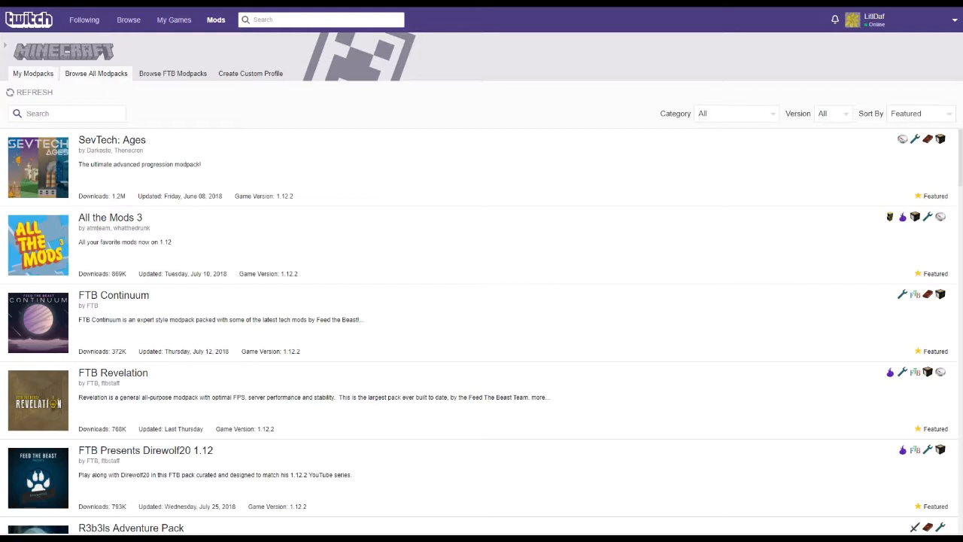
pyautogui.click(67, 113)
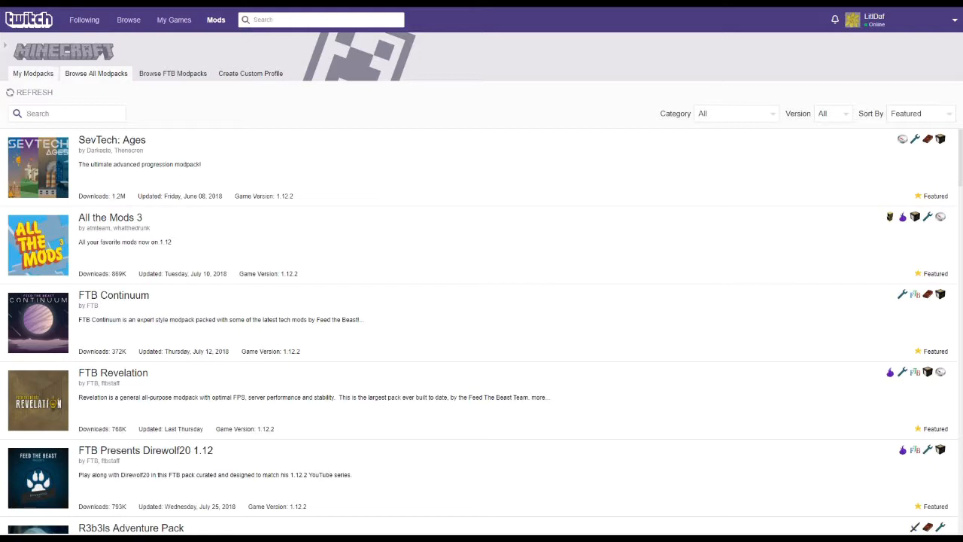
pyautogui.scroll(-3)
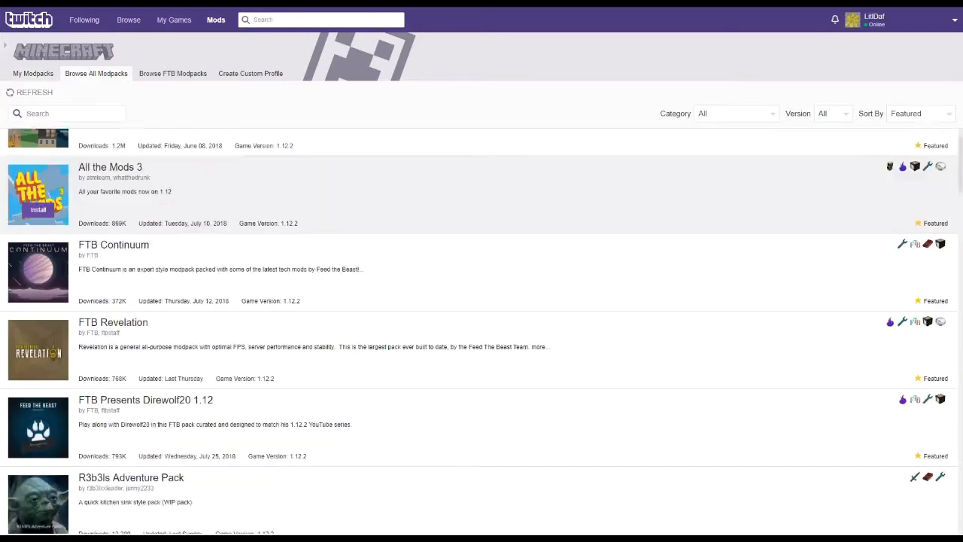
pyautogui.scroll(-3)
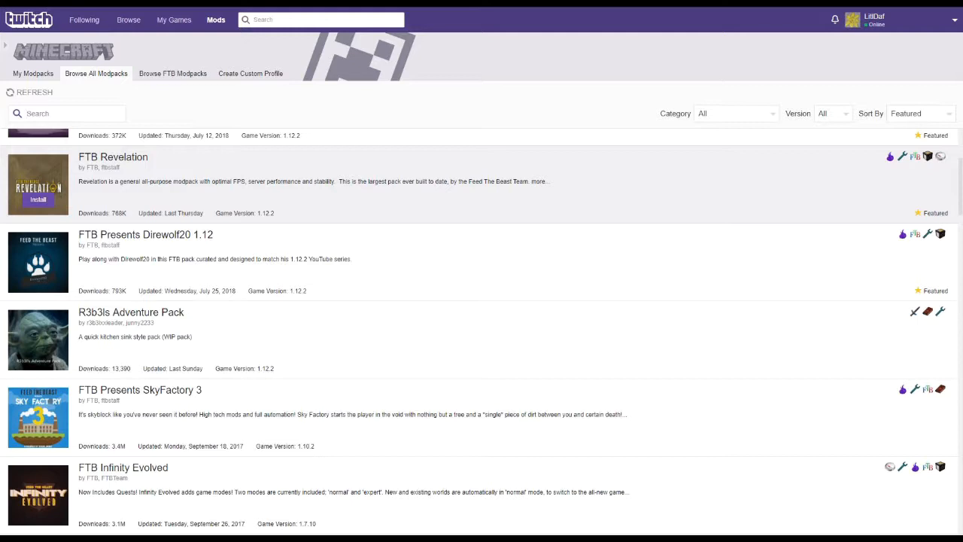
pyautogui.click(68, 113)
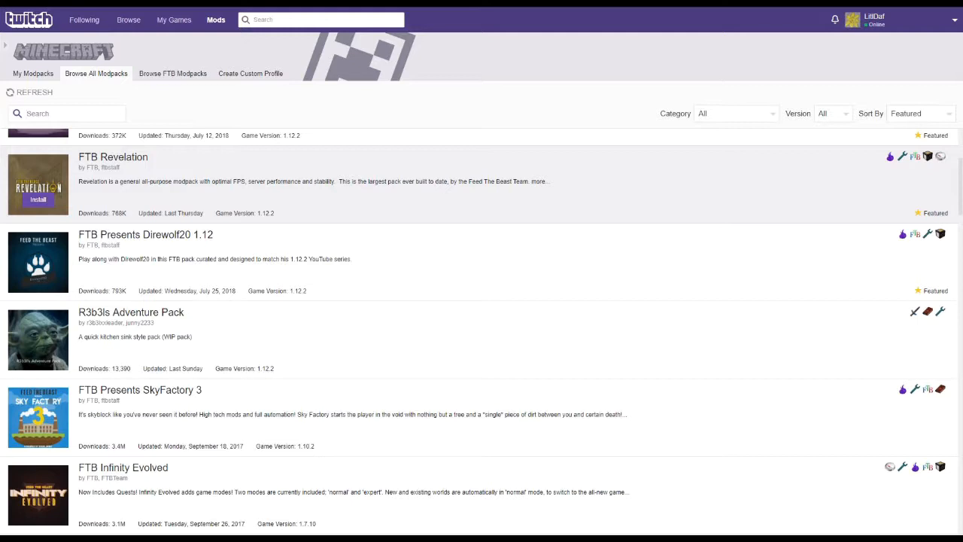
pyautogui.scroll(-3)
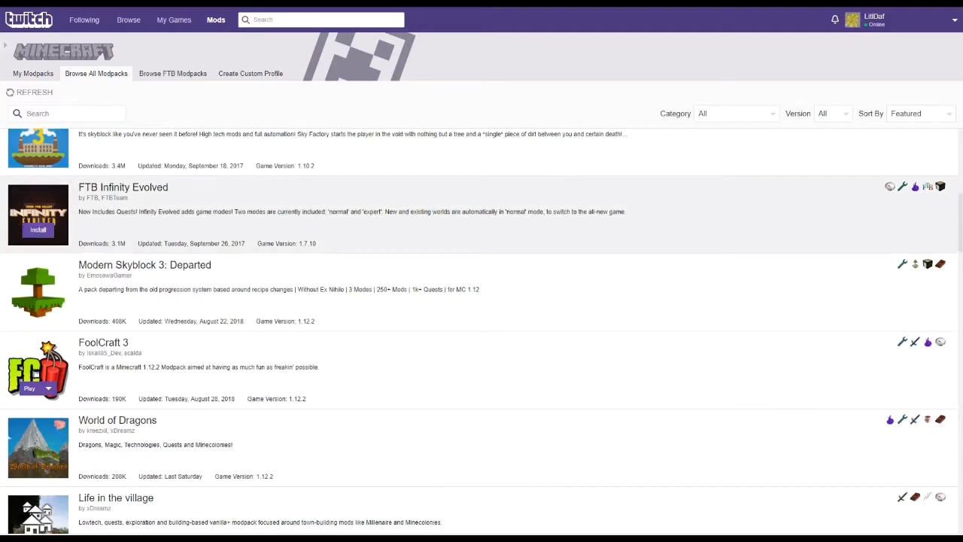
pyautogui.scroll(3)
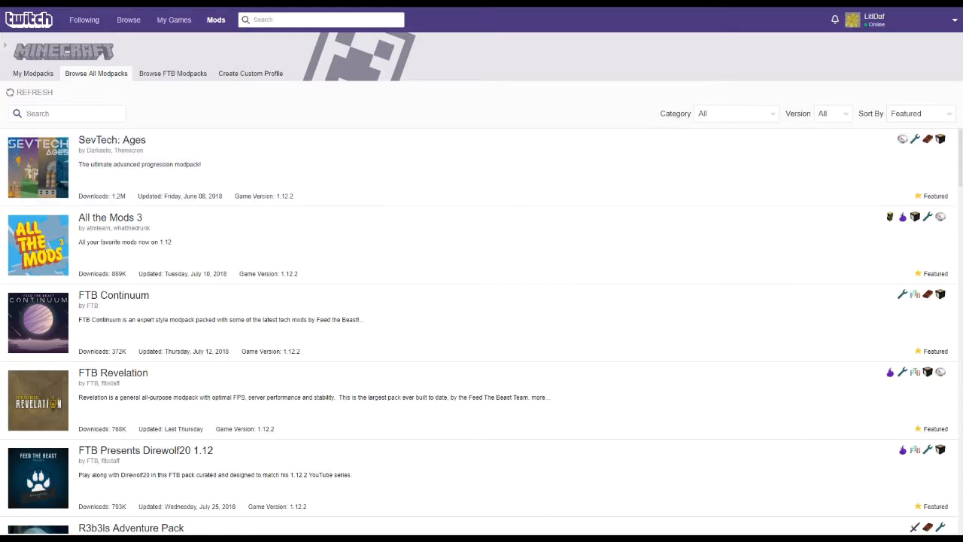
# Step: Scroll further down the list, then switch to the Feed The Beast modpack catalogue
pyautogui.scroll(-3)
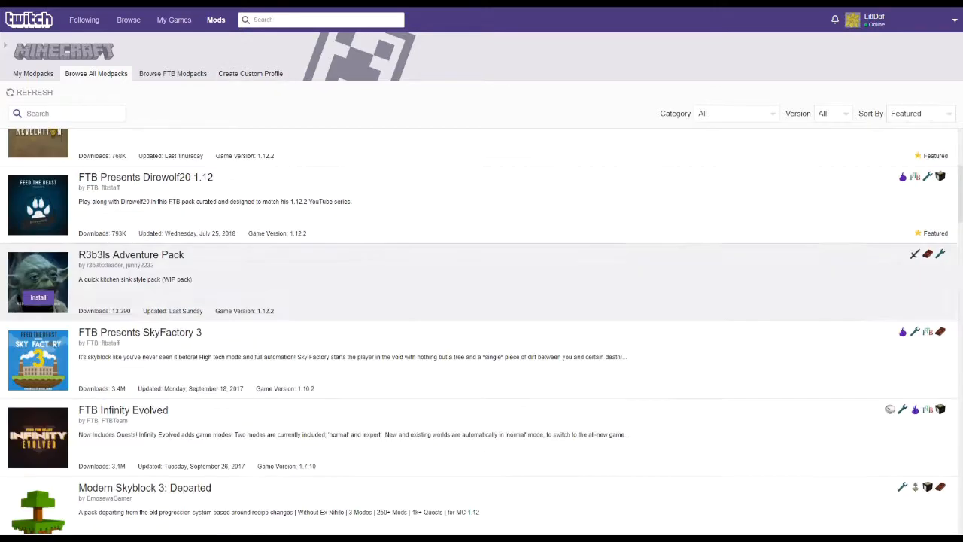
pyautogui.scroll(-3)
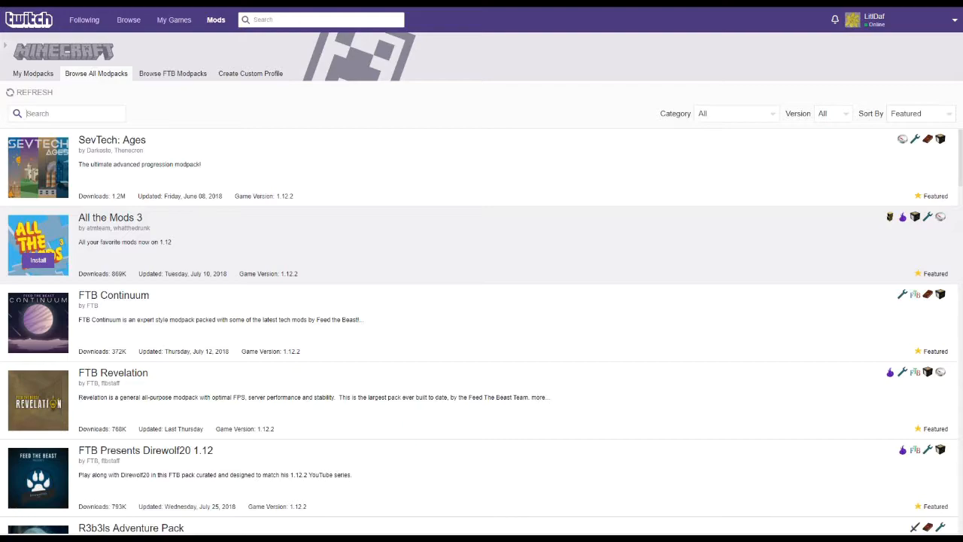
pyautogui.scroll(-3)
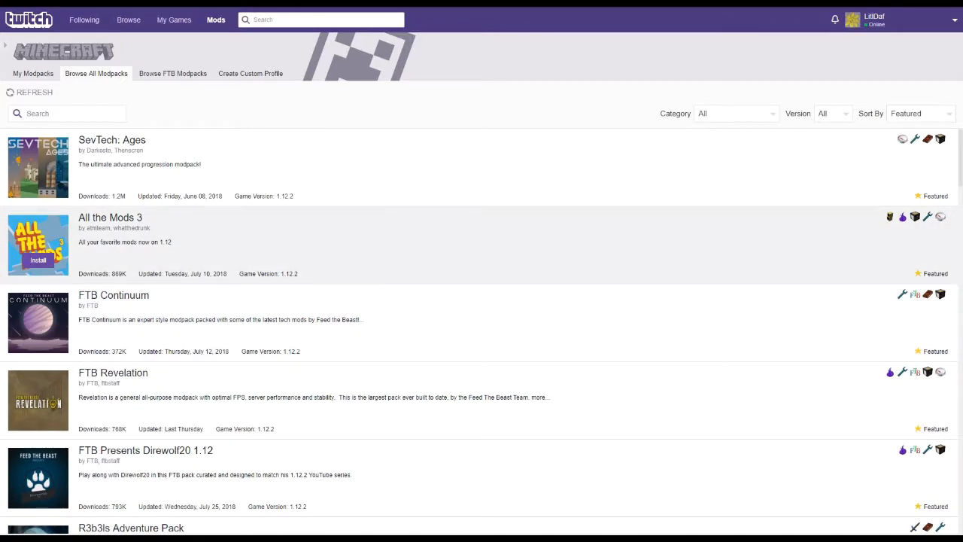
pyautogui.moveTo(38, 167)
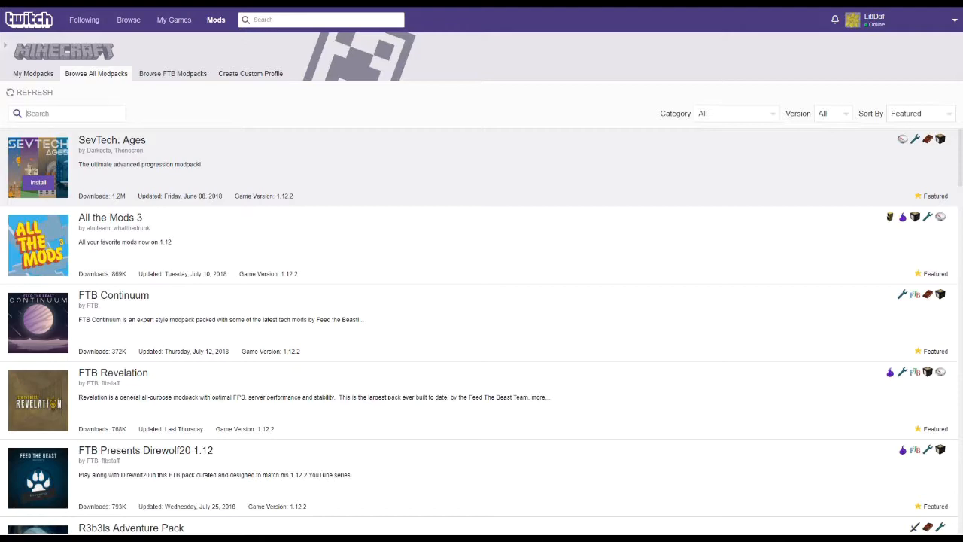
pyautogui.click(172, 73)
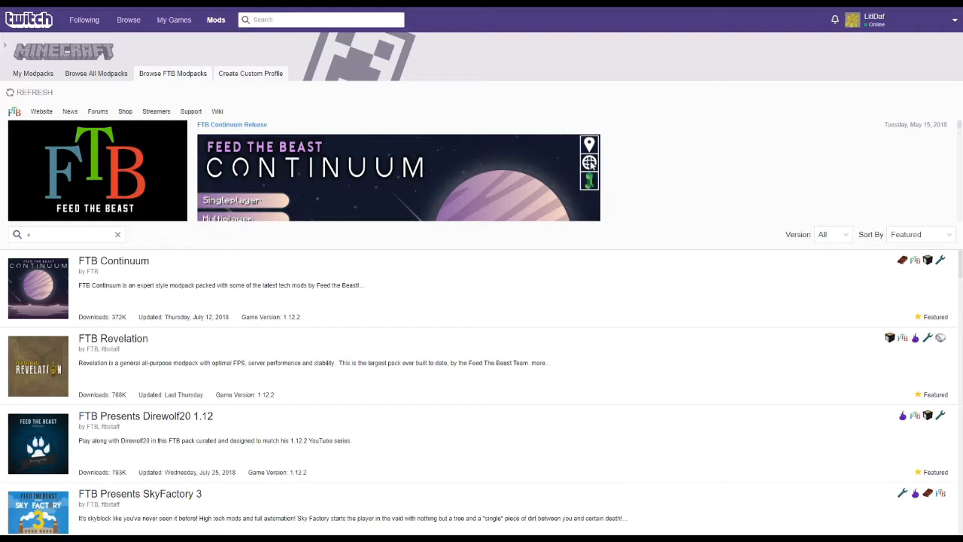
# Step: Start a custom profile named 'LD Industrial Pak2' with Minecraft version 1.12.2
pyautogui.click(251, 73)
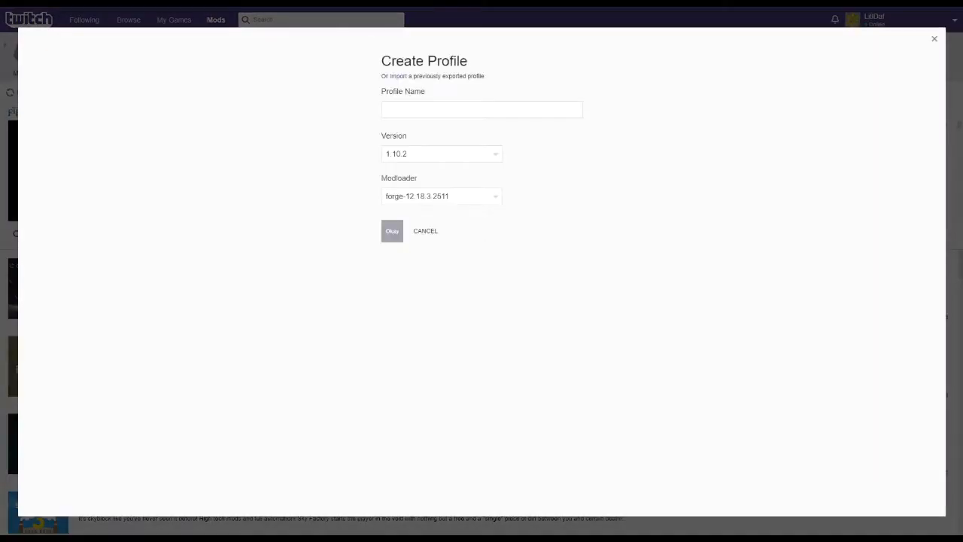
pyautogui.click(482, 109)
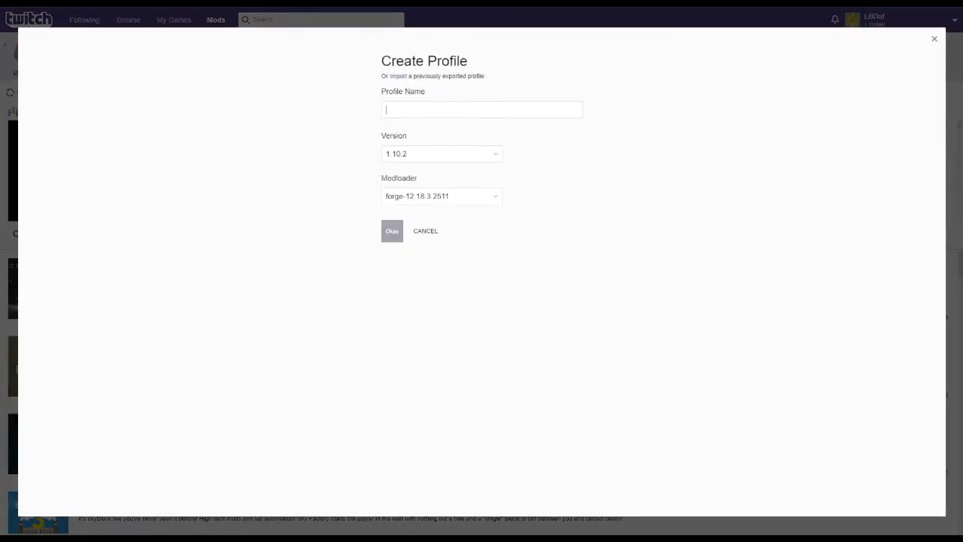
pyautogui.write('L')
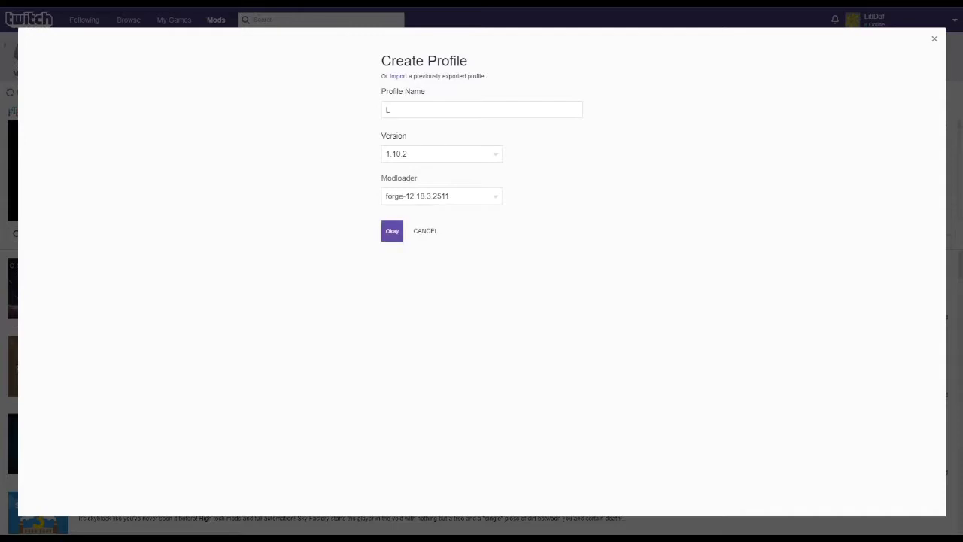
pyautogui.write('D Industria')
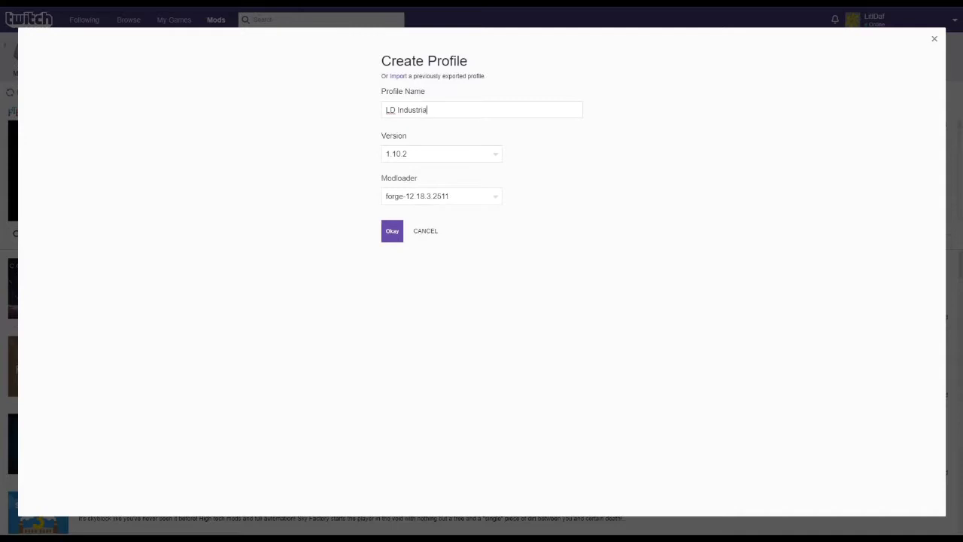
pyautogui.write('Pak2')
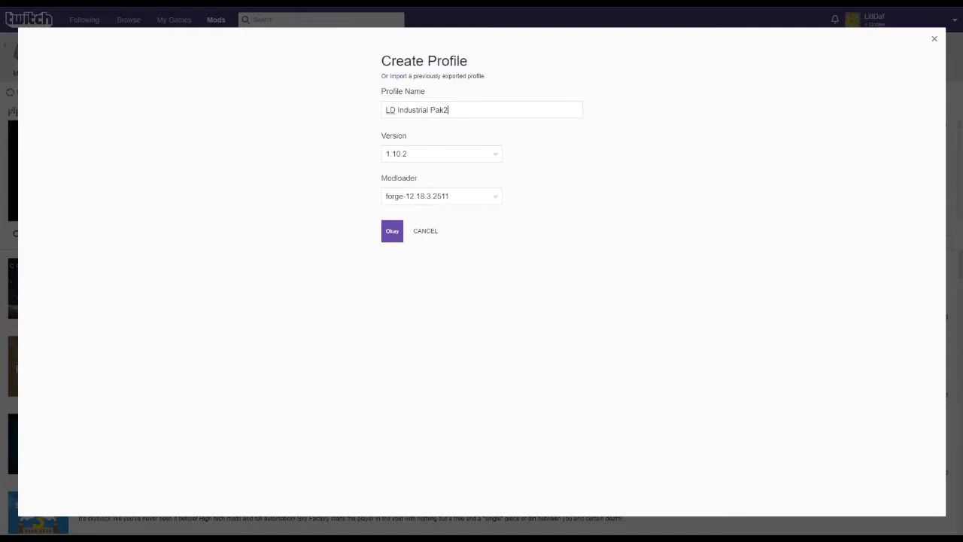
pyautogui.click(441, 153)
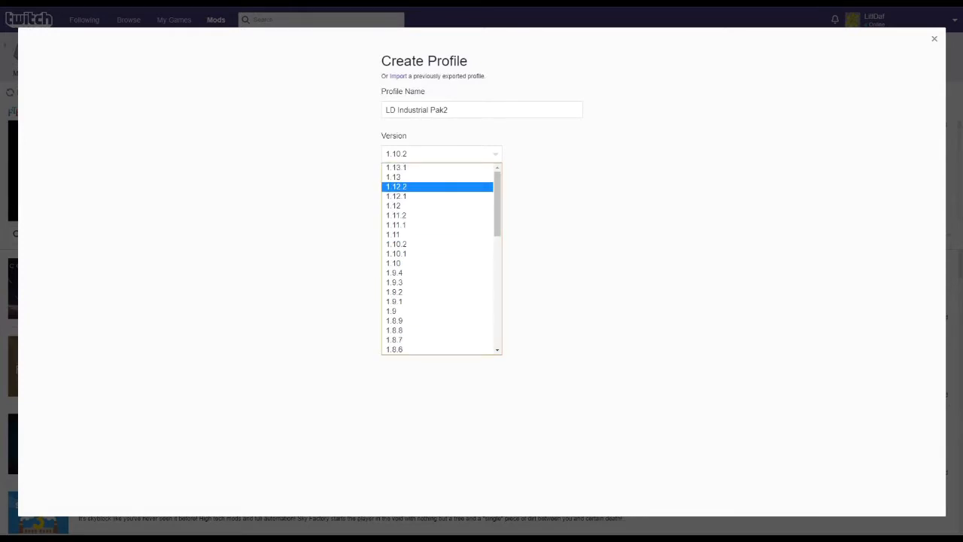
pyautogui.click(397, 186)
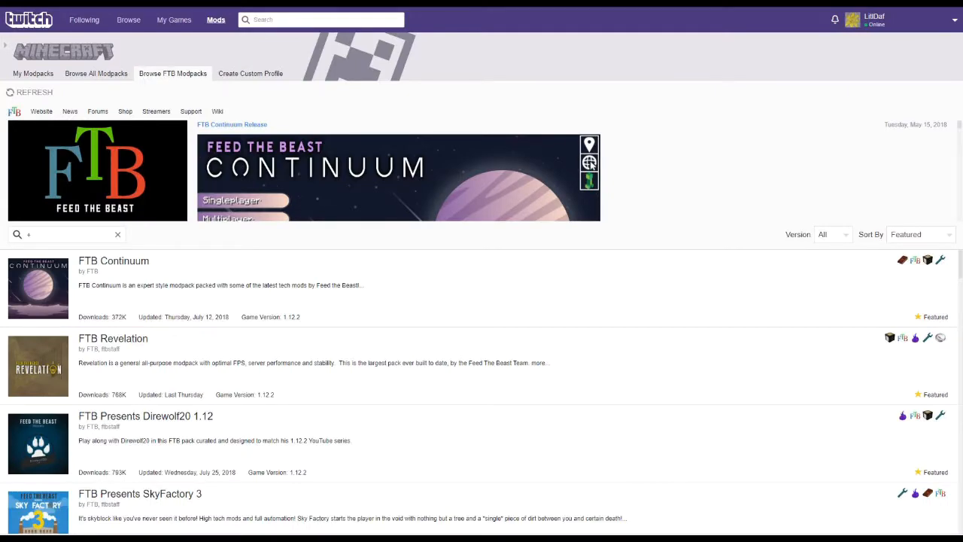
# Step: Check the new profile's Maps, Resource Packs and Installed Mods are empty, then go to Get Mods
pyautogui.click(32, 73)
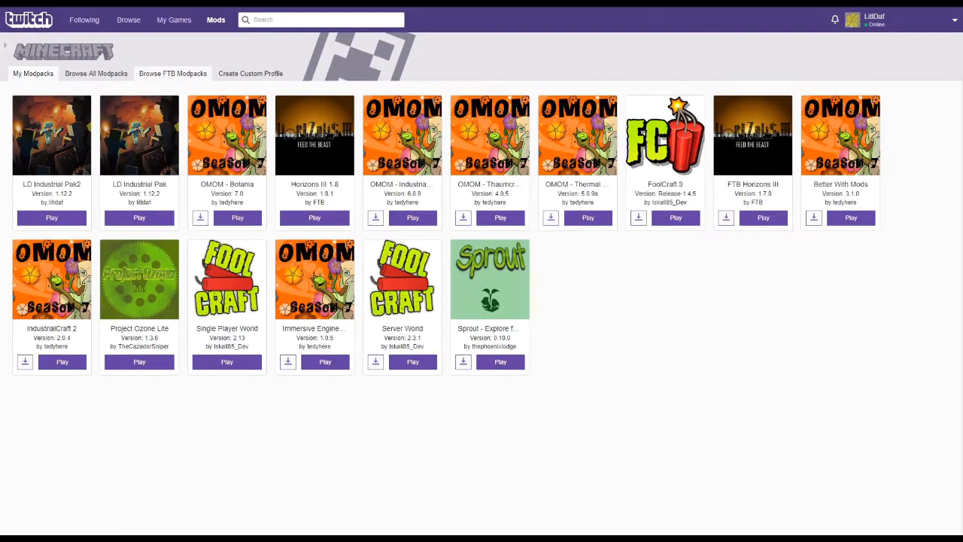
pyautogui.moveTo(51, 135)
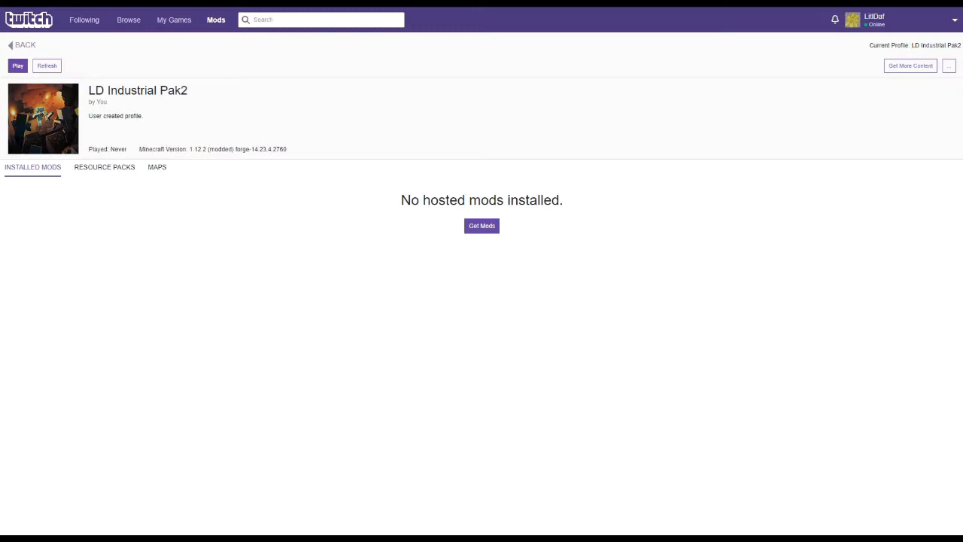
pyautogui.click(157, 167)
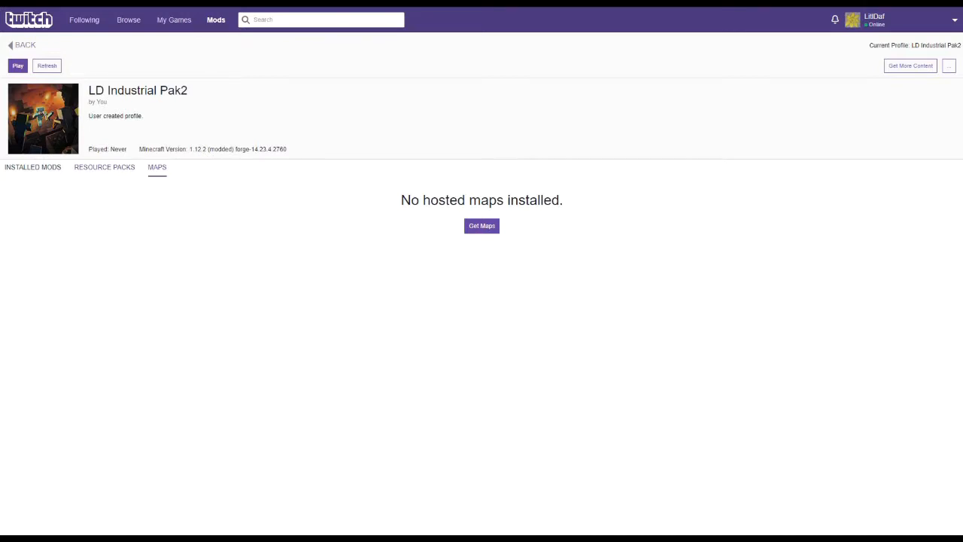
pyautogui.click(104, 167)
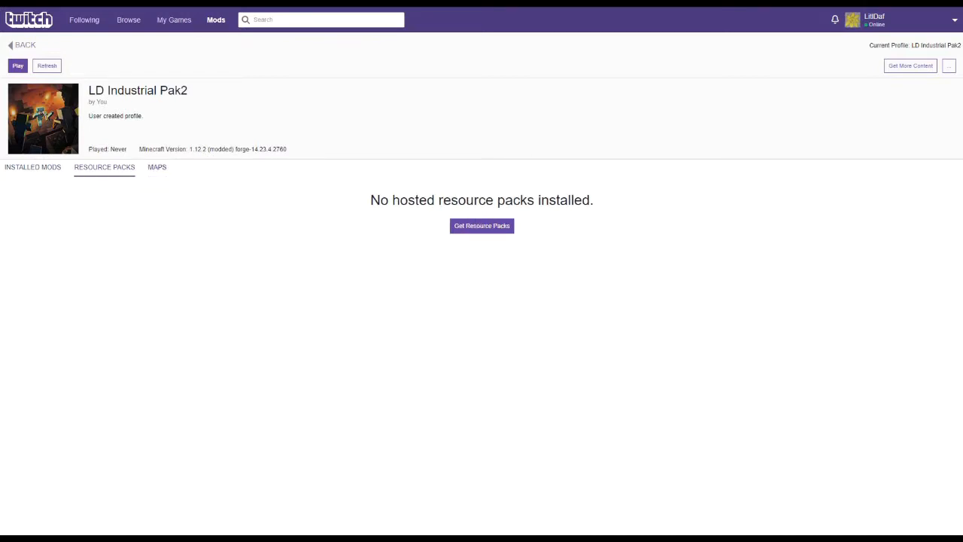
pyautogui.click(32, 167)
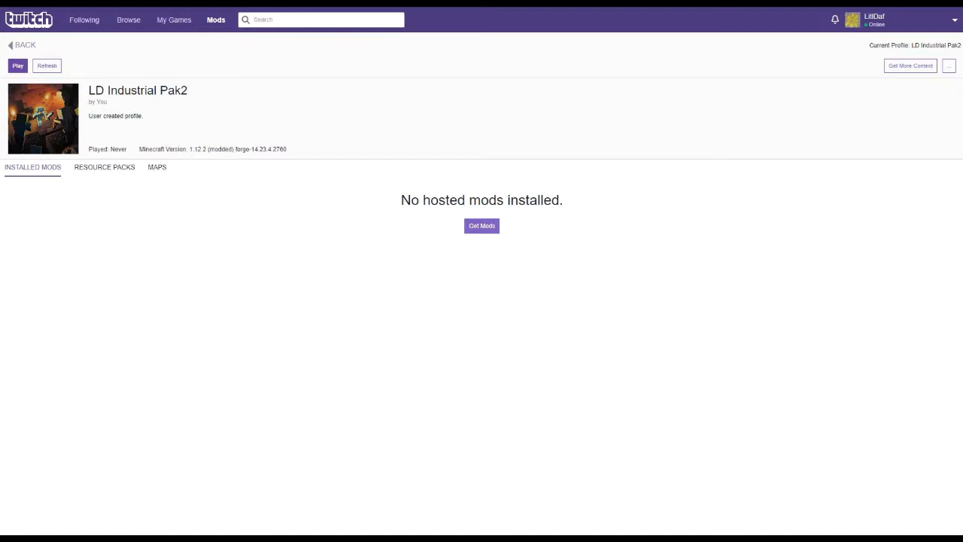
pyautogui.click(481, 226)
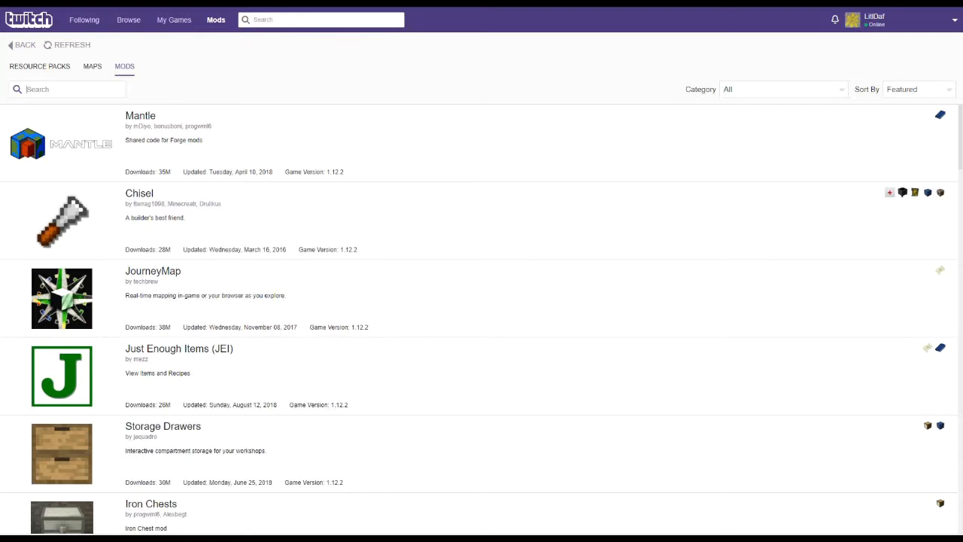
# Step: Search for and install Industrial Foregoing and Better Builder's Wands
pyautogui.write('indus')
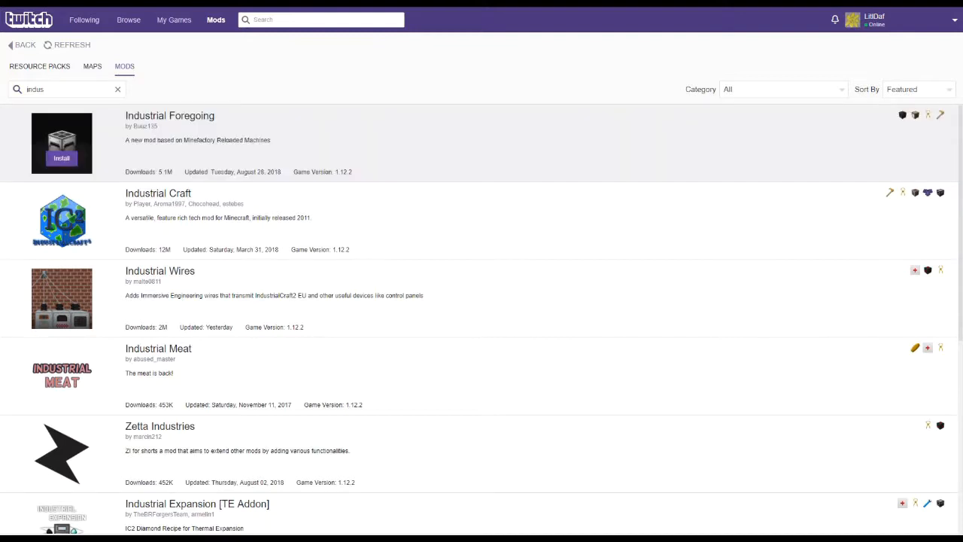
pyautogui.click(61, 158)
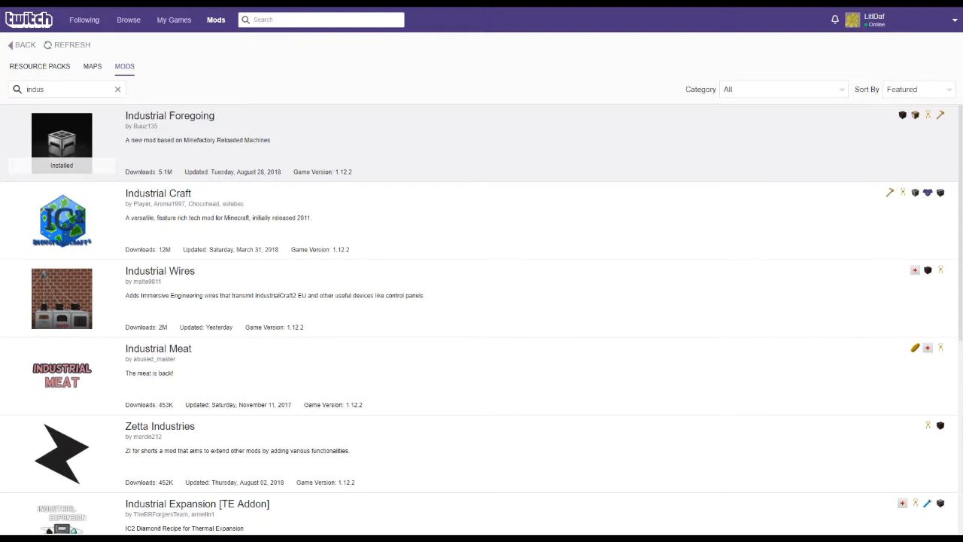
pyautogui.doubleClick(35, 89)
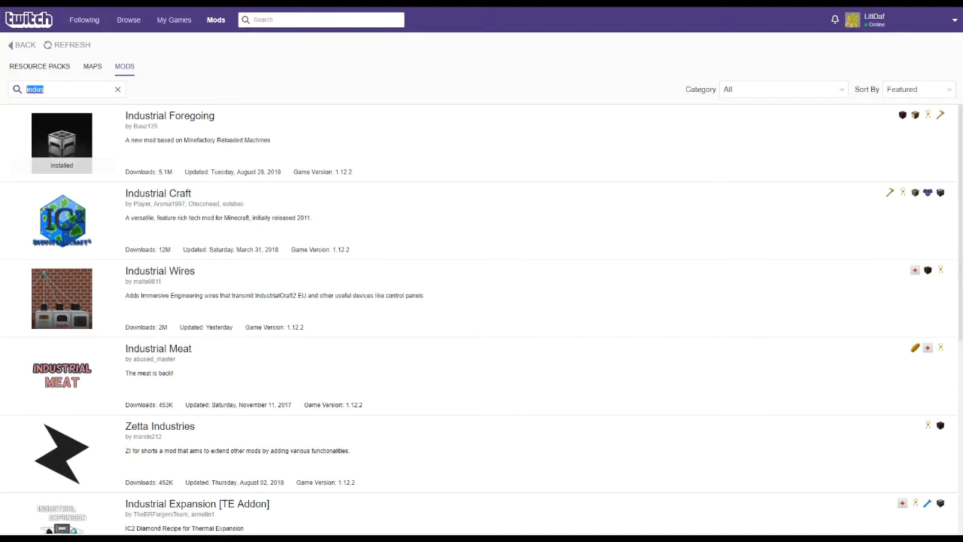
pyautogui.write('better')
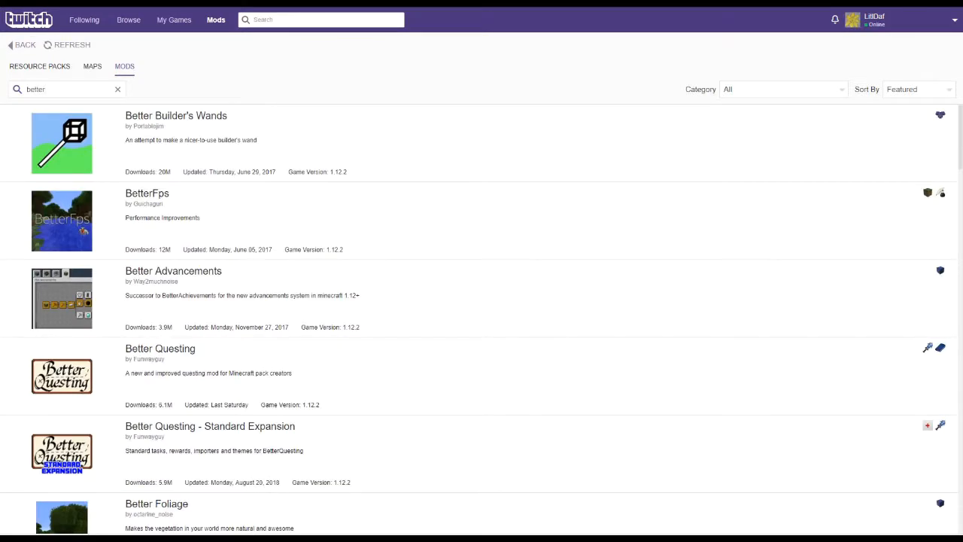
pyautogui.moveTo(61, 143)
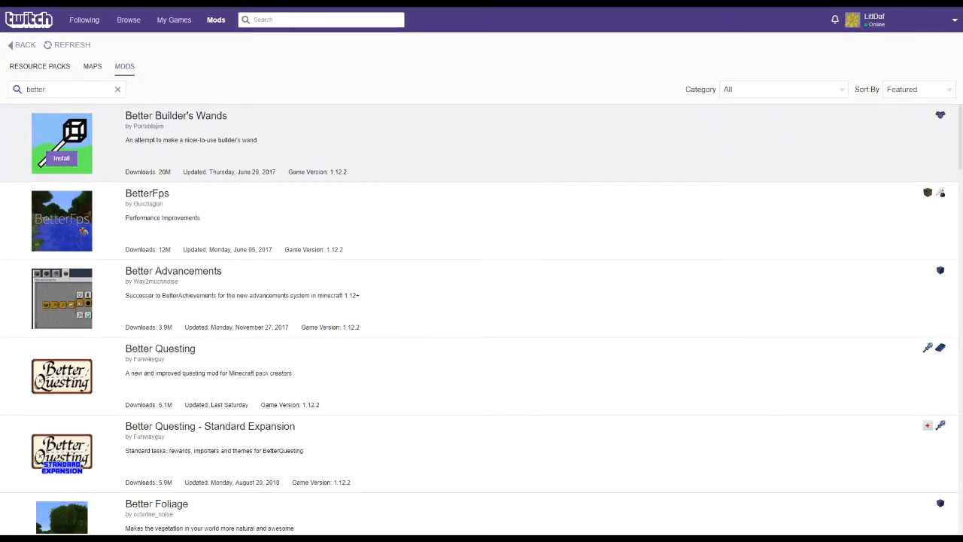
pyautogui.click(61, 158)
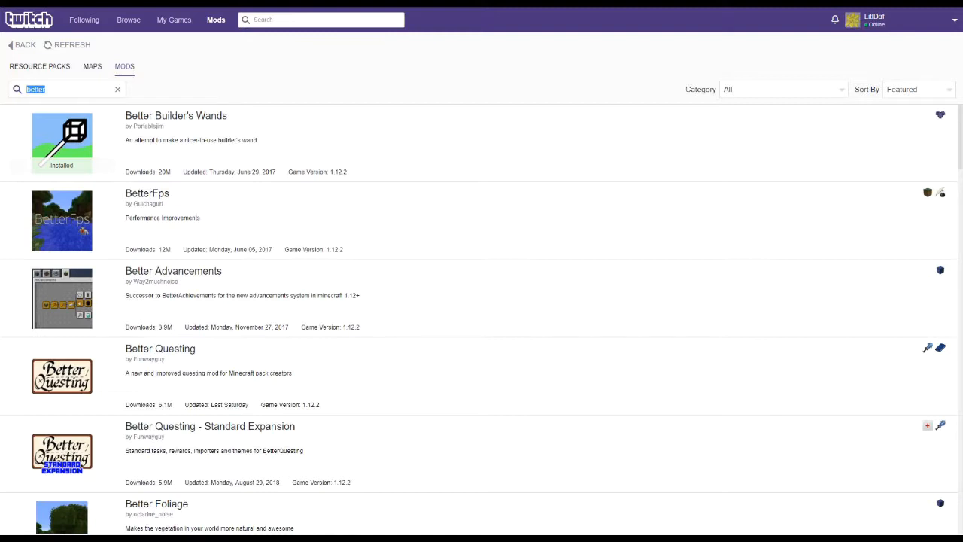
# Step: Search 'che', install Chest Transporter, and clear the search box
pyautogui.write('cv')
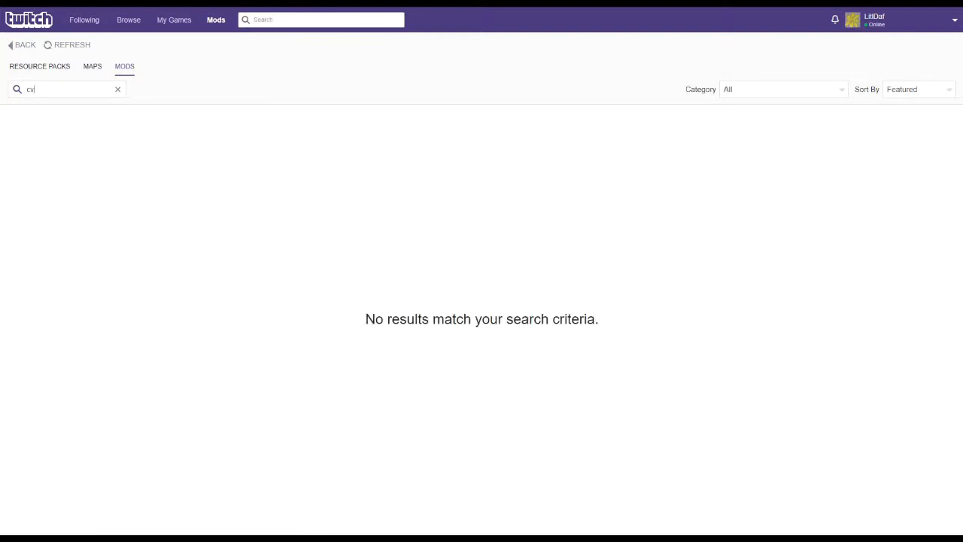
pyautogui.write('che')
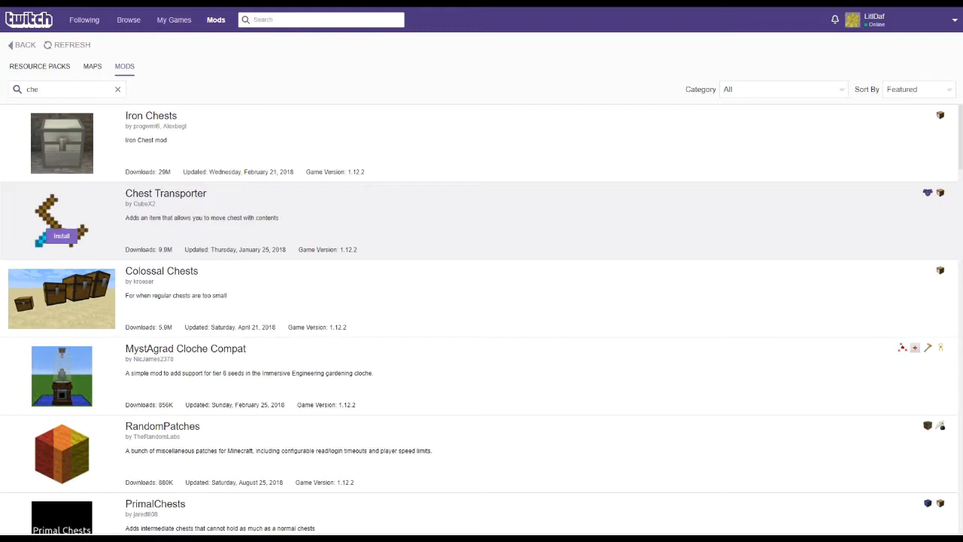
pyautogui.click(61, 236)
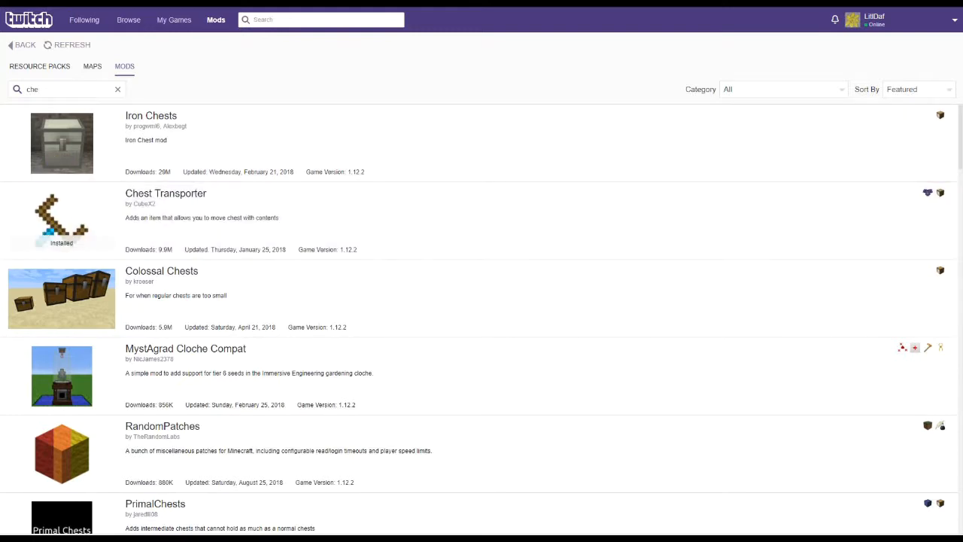
pyautogui.click(117, 89)
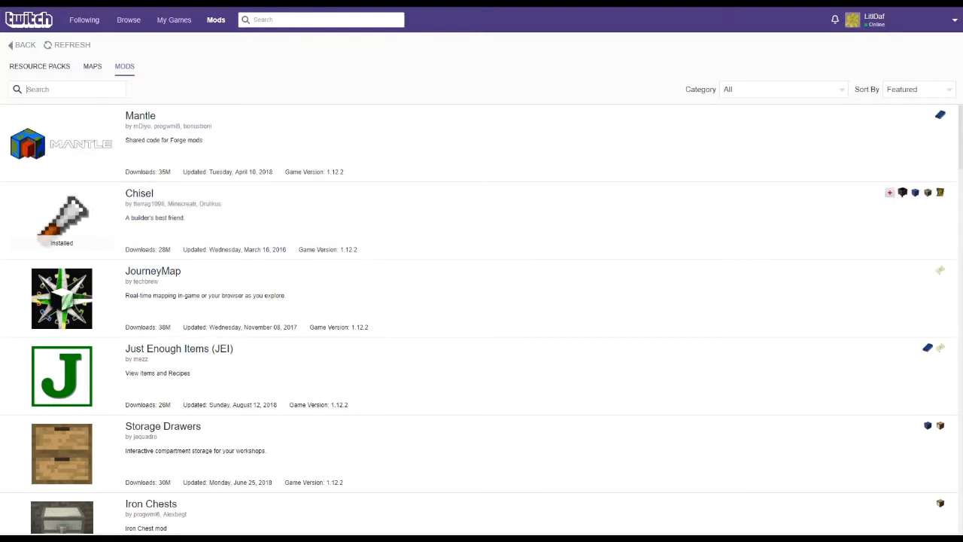
# Step: Search and install Fast Leaf Decay, then FTB Utilities along with FTBLib
pyautogui.write('fast')
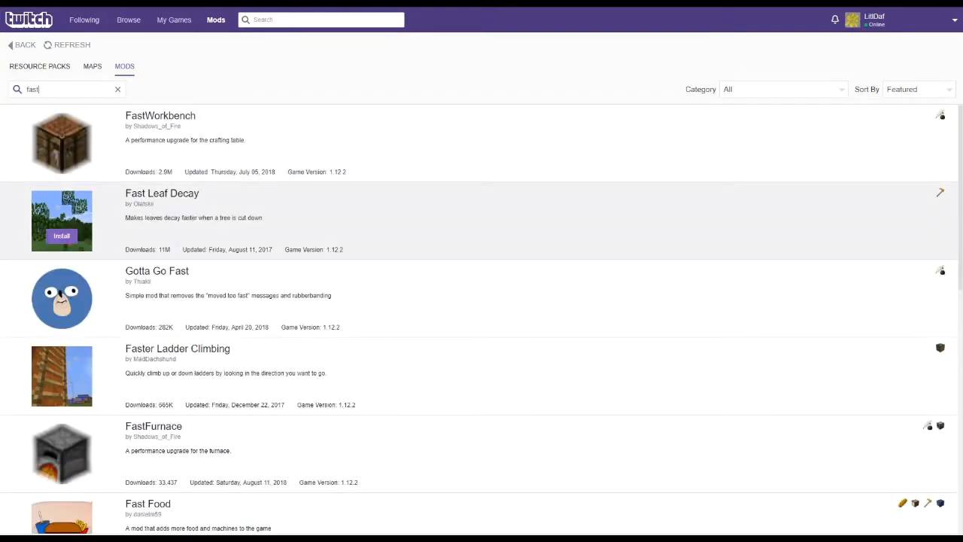
pyautogui.click(61, 235)
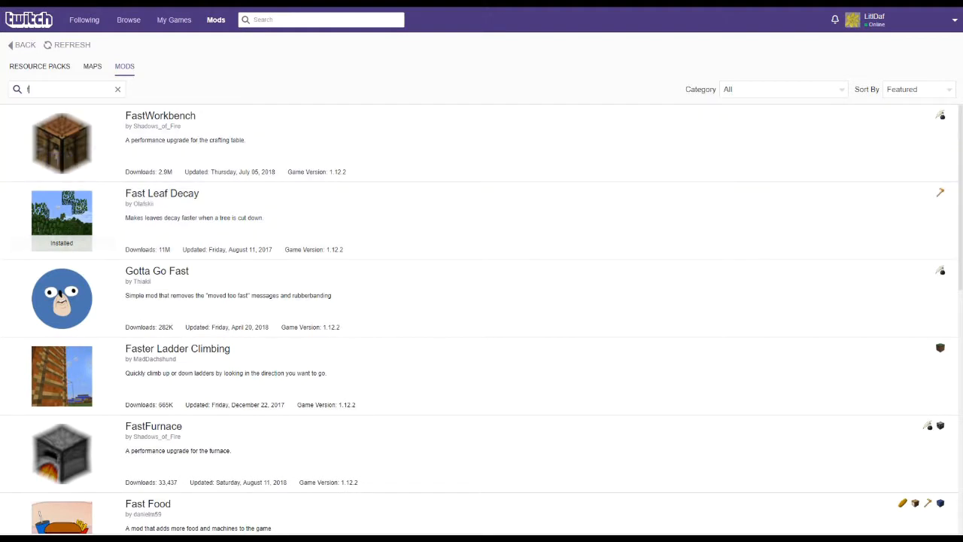
pyautogui.write('tb')
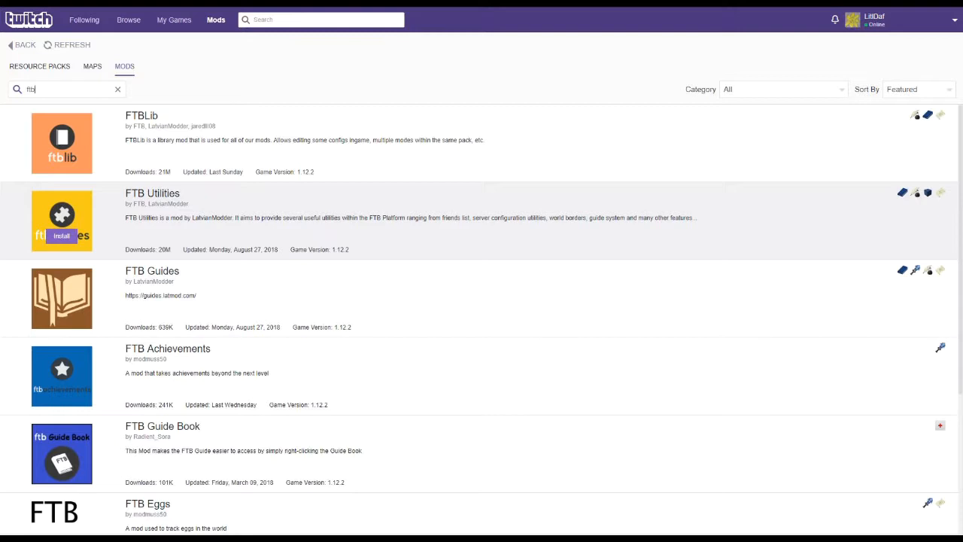
pyautogui.click(61, 236)
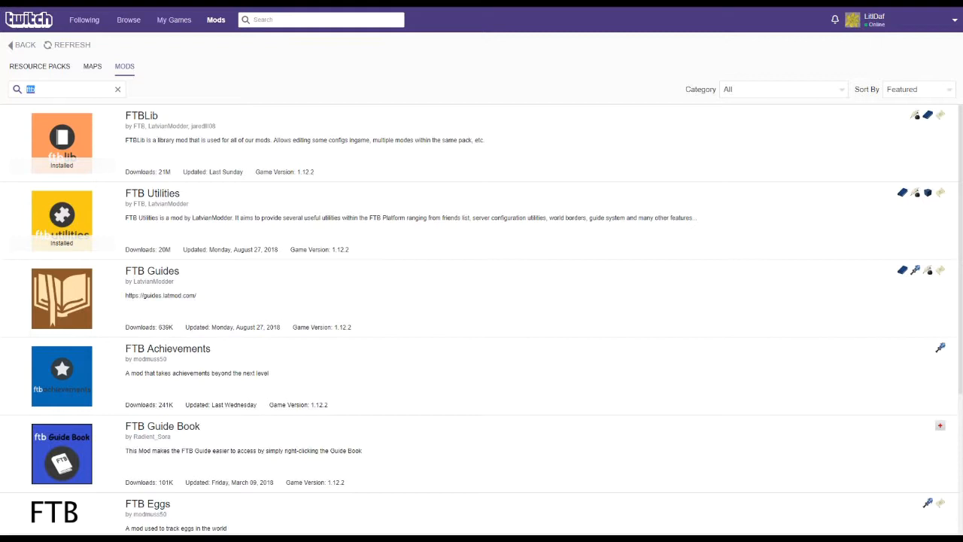
pyautogui.write('i')
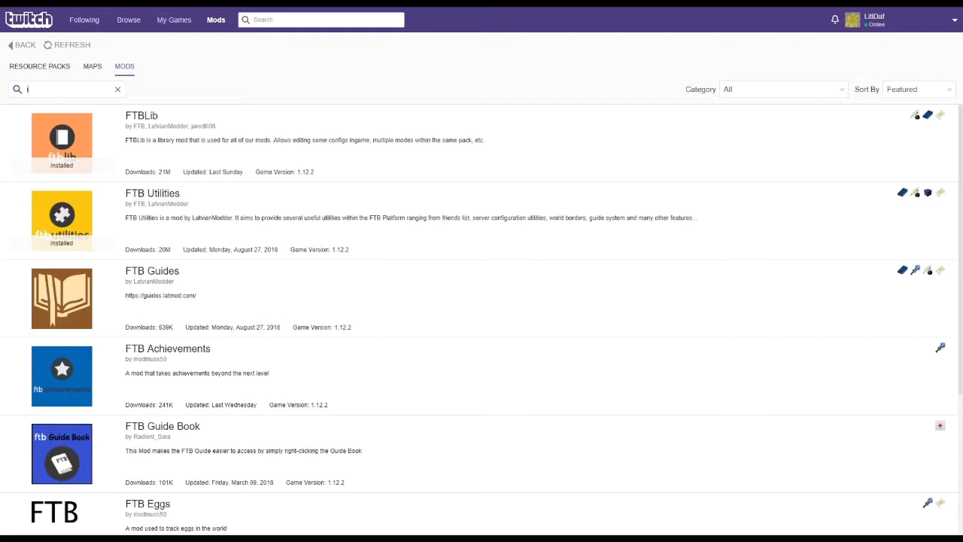
# Step: Search 'induc', install Inductive Logistics, and clear the search box
pyautogui.write('nduc')
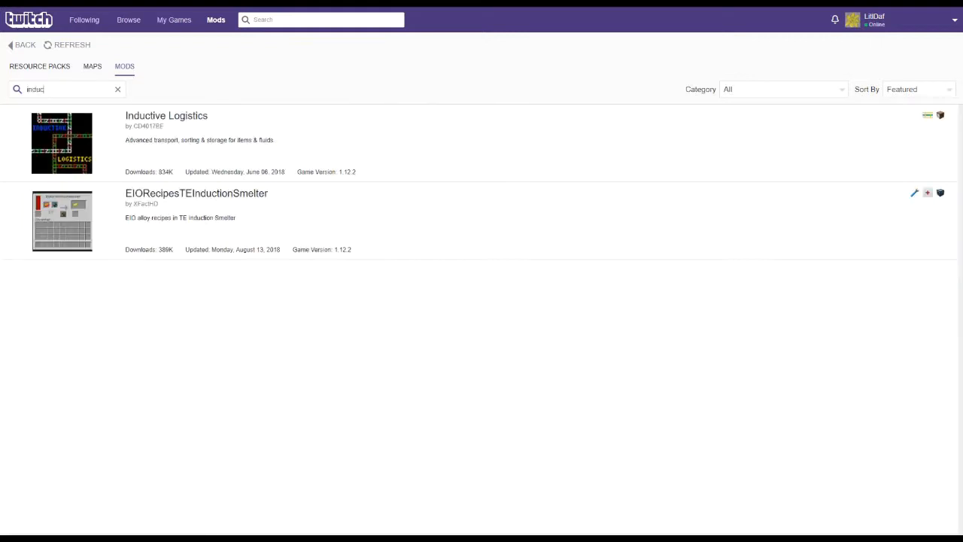
pyautogui.moveTo(62, 143)
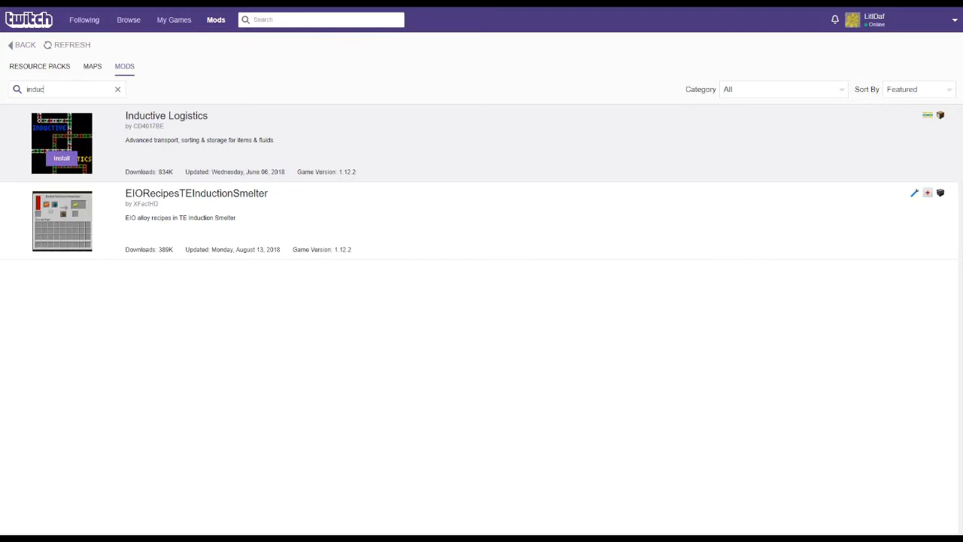
pyautogui.click(61, 158)
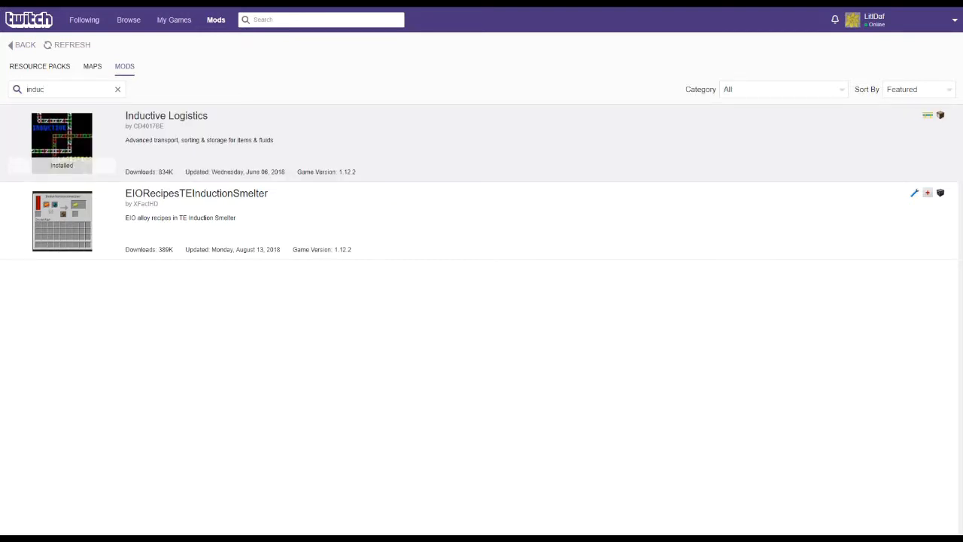
pyautogui.doubleClick(37, 89)
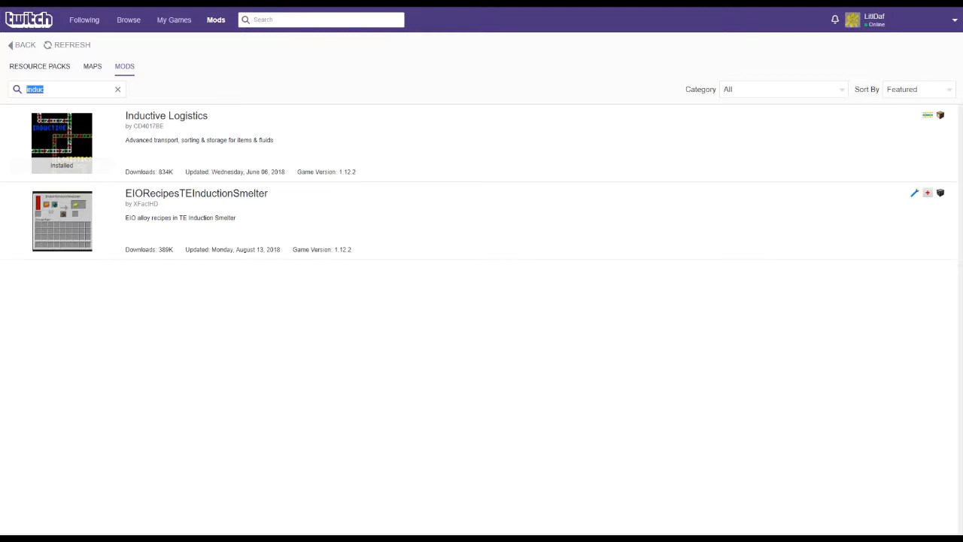
pyautogui.click(117, 89)
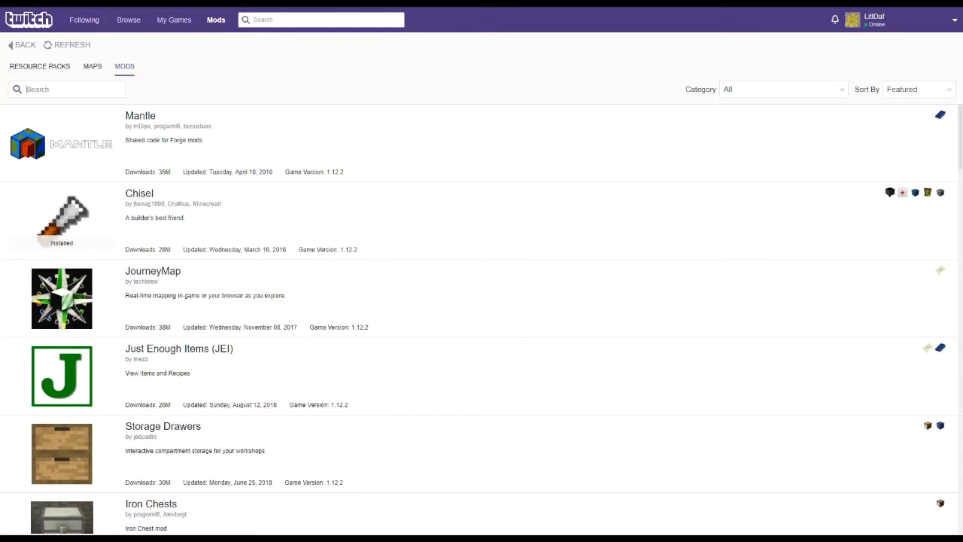
# Step: Install Inventory Tweaks, then search 'iron' and install Iron Chests and Iron Backpacks
pyautogui.write('invent')
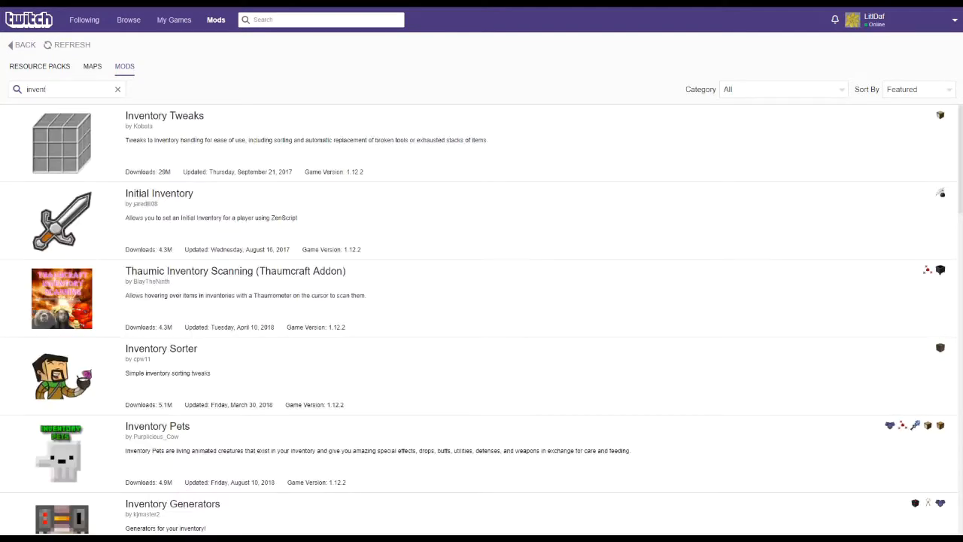
pyautogui.click(940, 115)
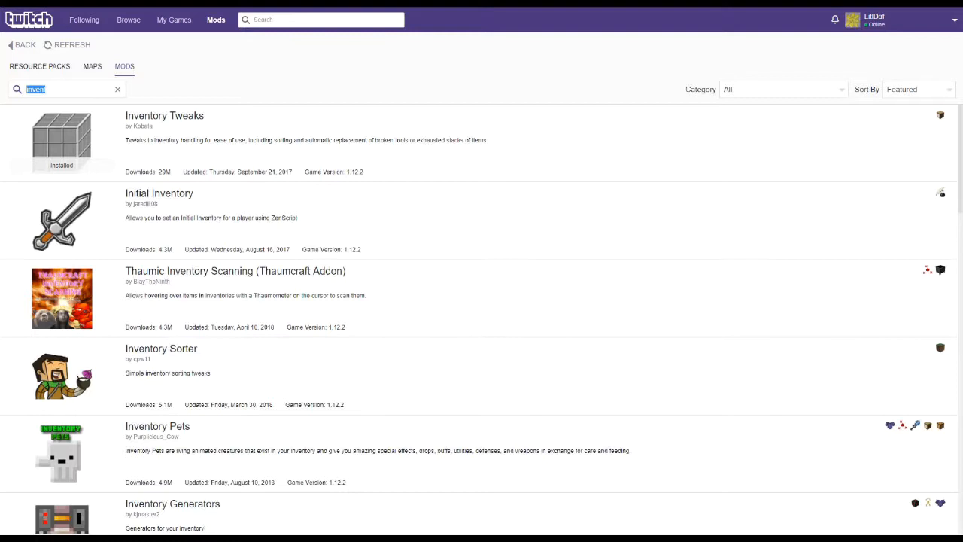
pyautogui.write('iron')
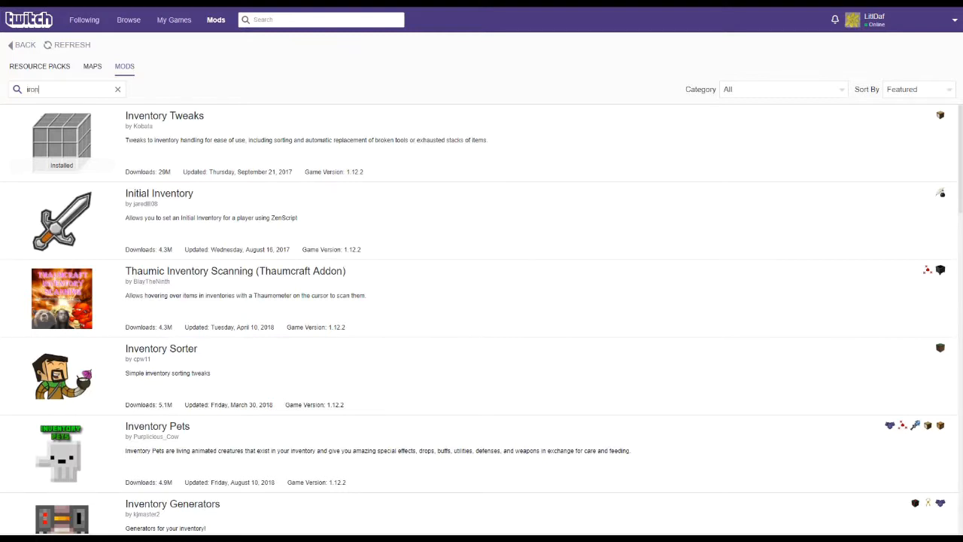
pyautogui.write('iron')
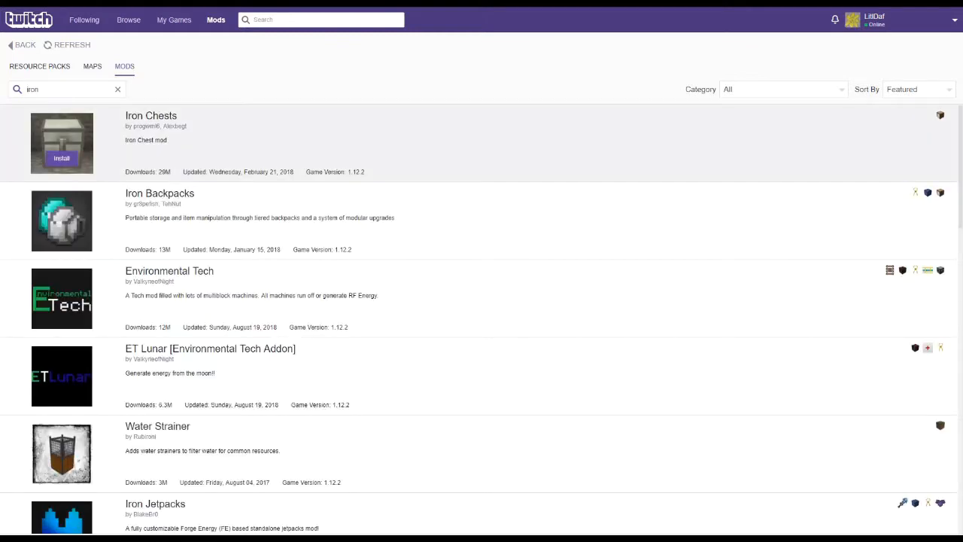
pyautogui.click(61, 158)
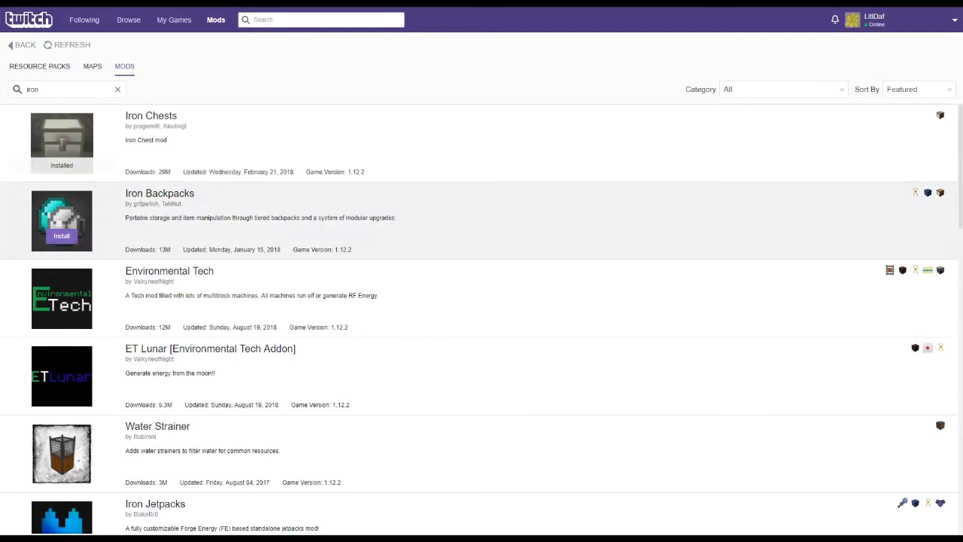
pyautogui.click(61, 235)
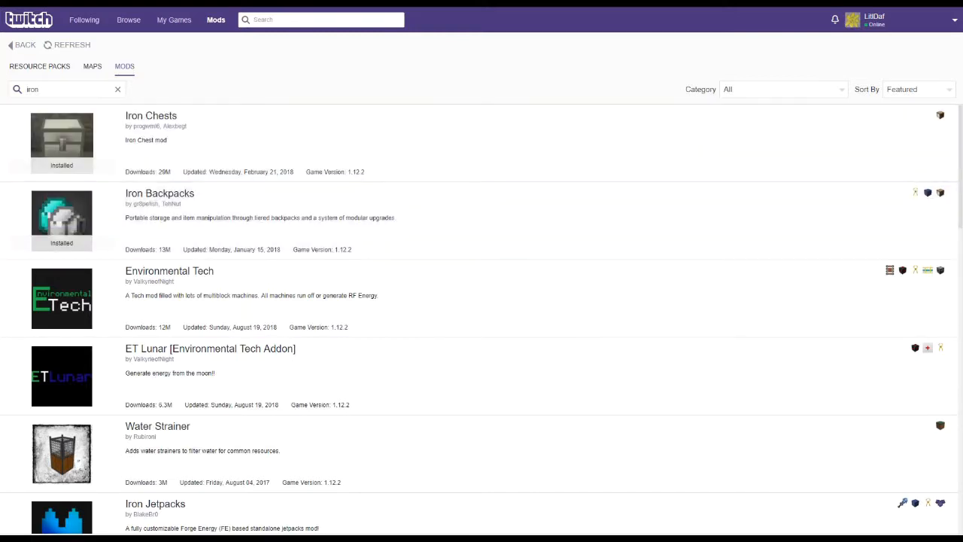
pyautogui.tripleClick(34, 89)
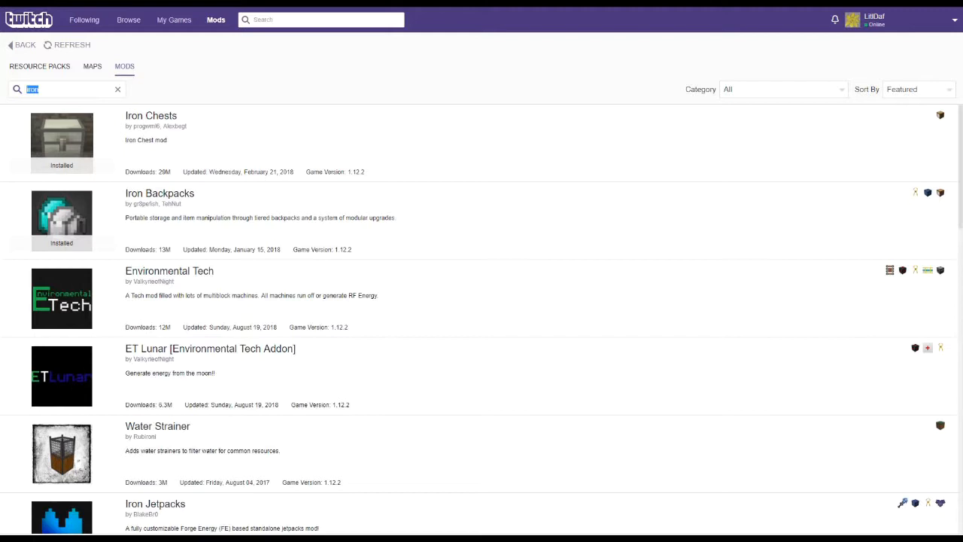
# Step: Install JourneyMap and Just Enough Resources, then clear the search box
pyautogui.write('joun')
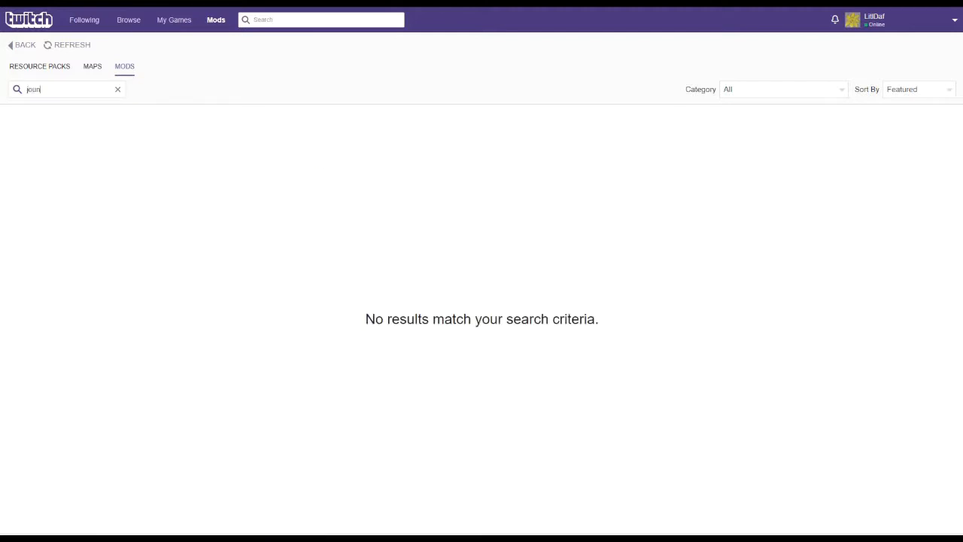
pyautogui.write('journ')
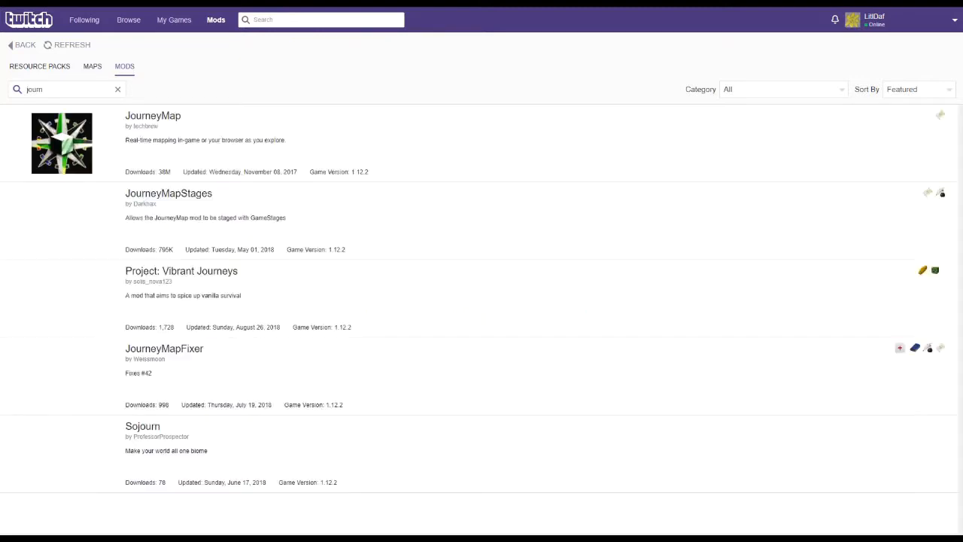
pyautogui.click(941, 115)
pyautogui.write('je')
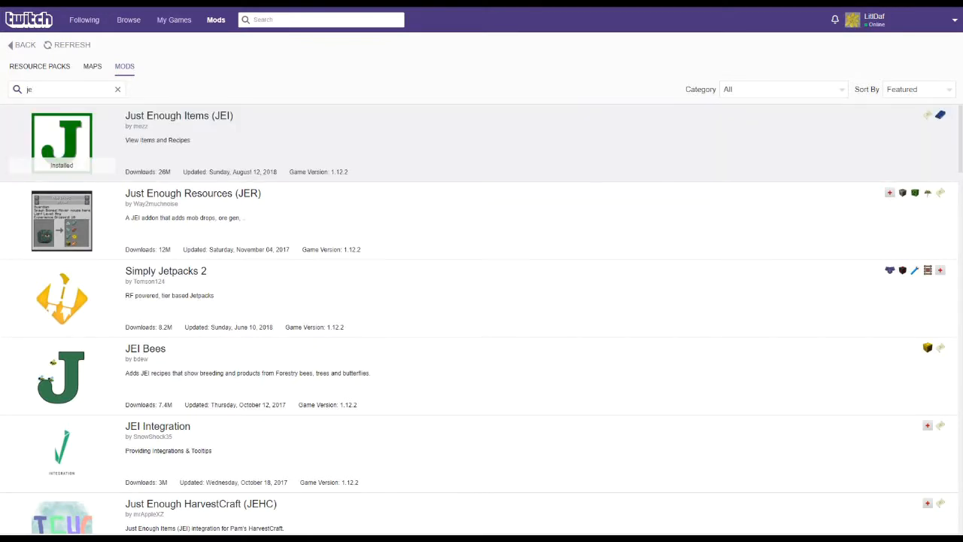
pyautogui.moveTo(62, 220)
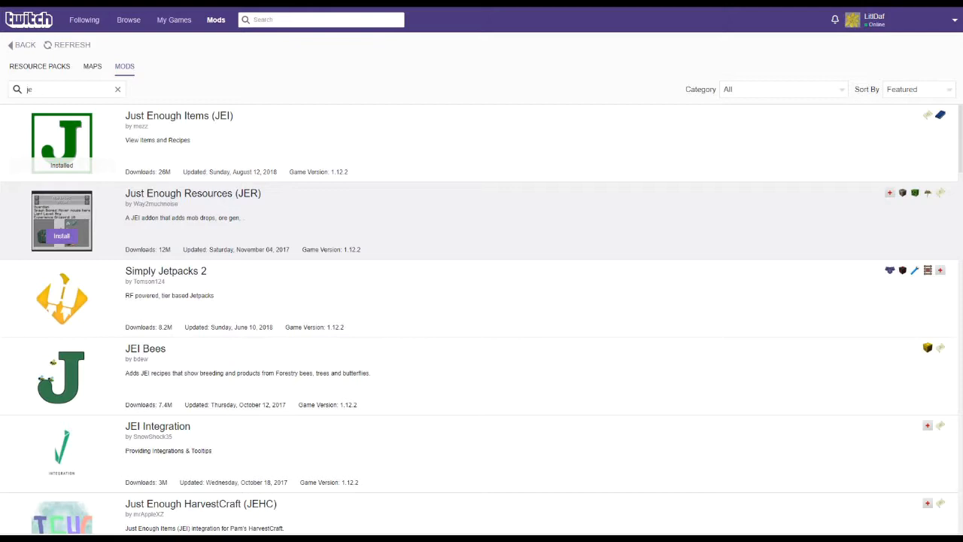
pyautogui.click(61, 236)
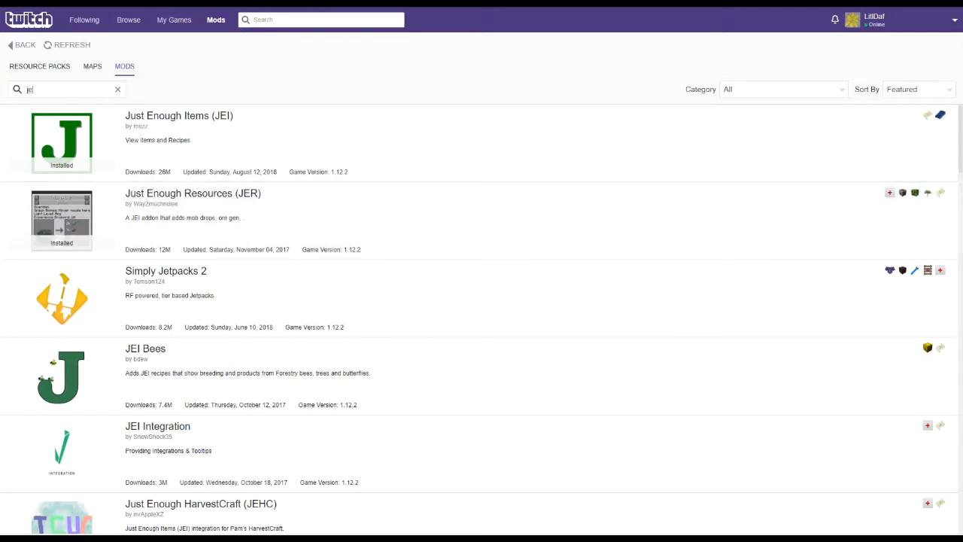
pyautogui.click(117, 89)
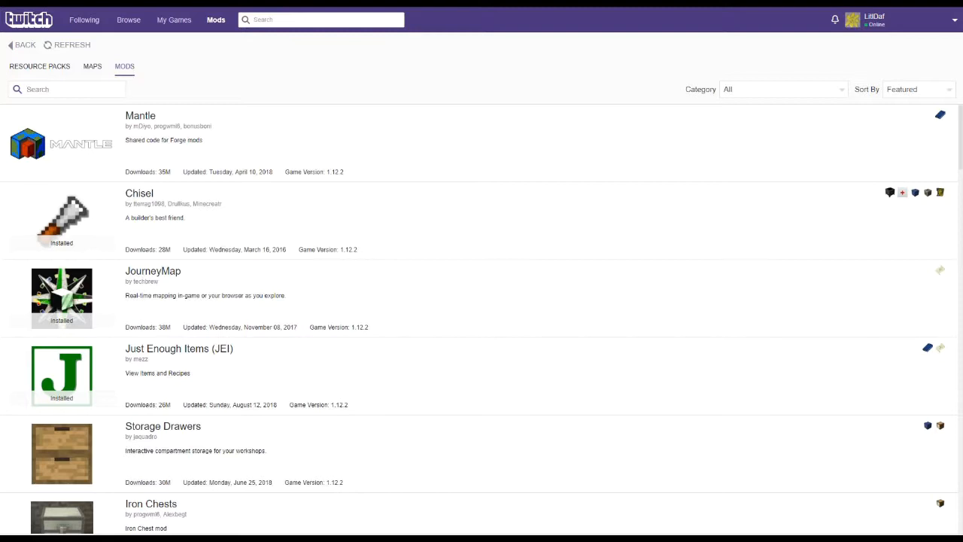
# Step: Search 'mouse', install Mouse Tweaks, and clear the search
pyautogui.write('mouse')
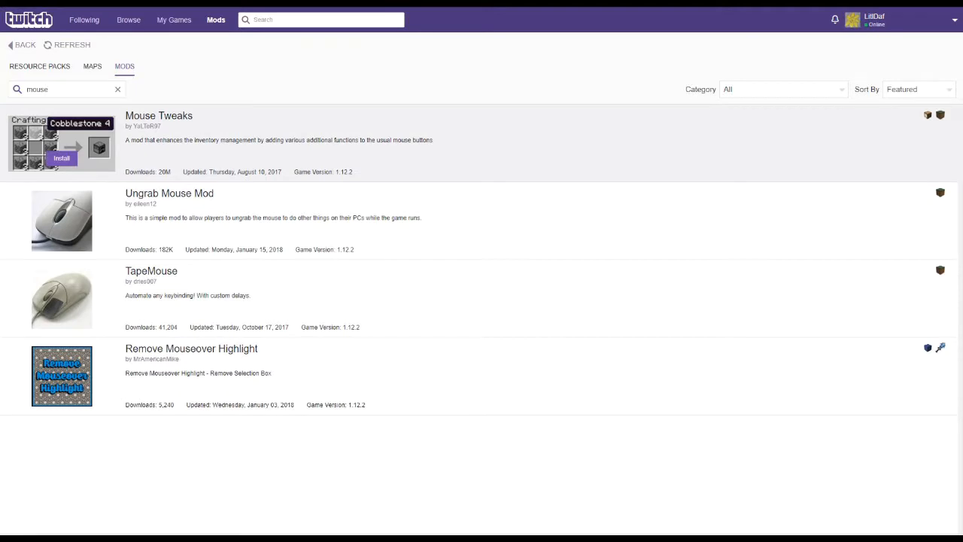
pyautogui.click(62, 158)
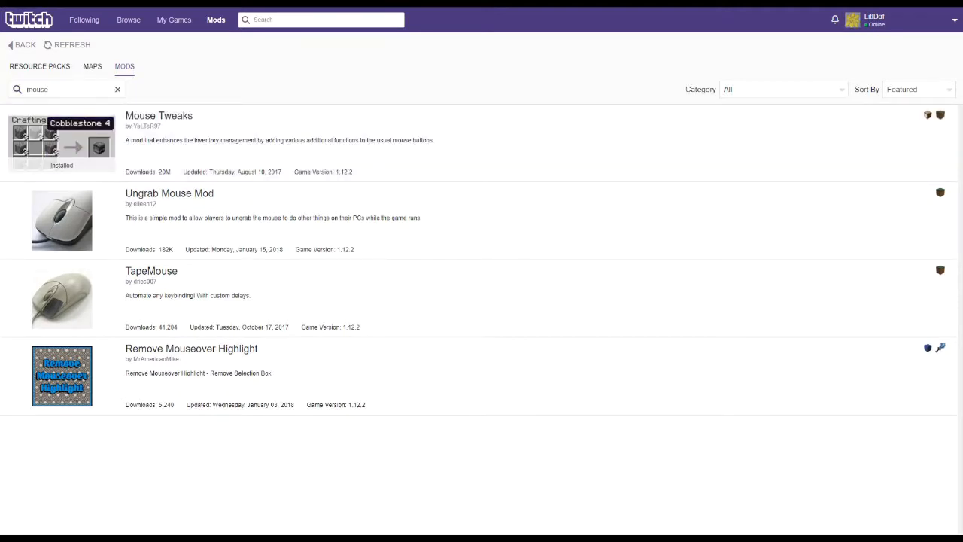
pyautogui.click(117, 89)
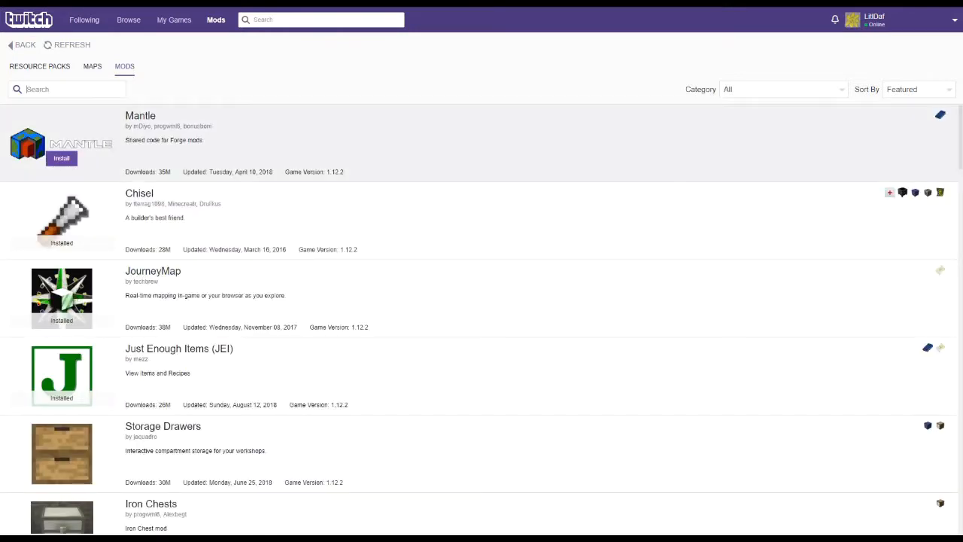
# Step: Install Simple Storage Network, Simple Generators and SimpleHarvest, then clear the search
pyautogui.write('simple')
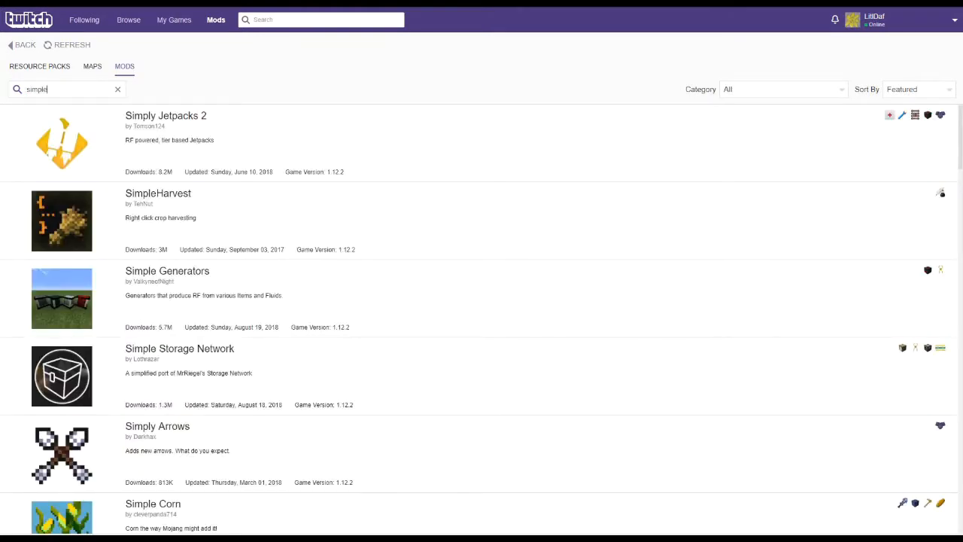
pyautogui.scroll(-3)
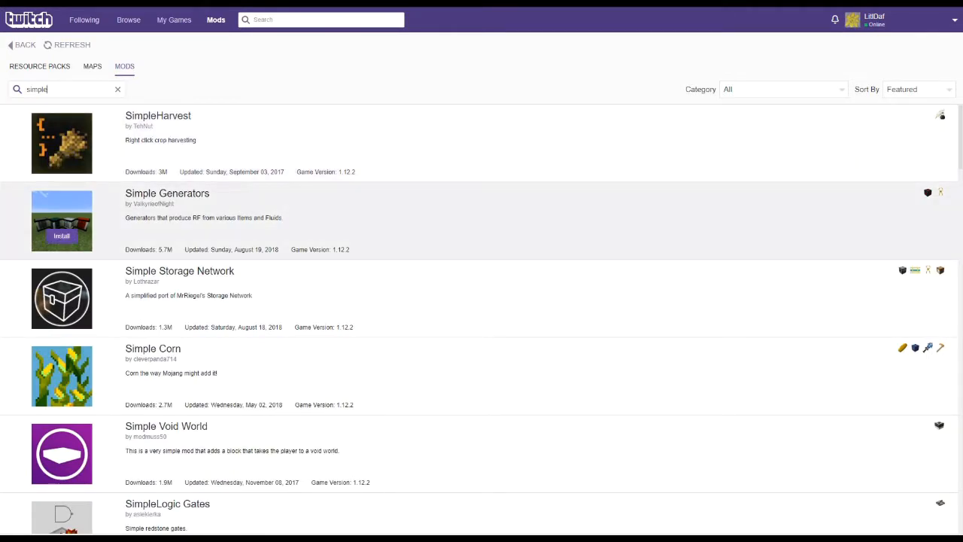
pyautogui.moveTo(62, 298)
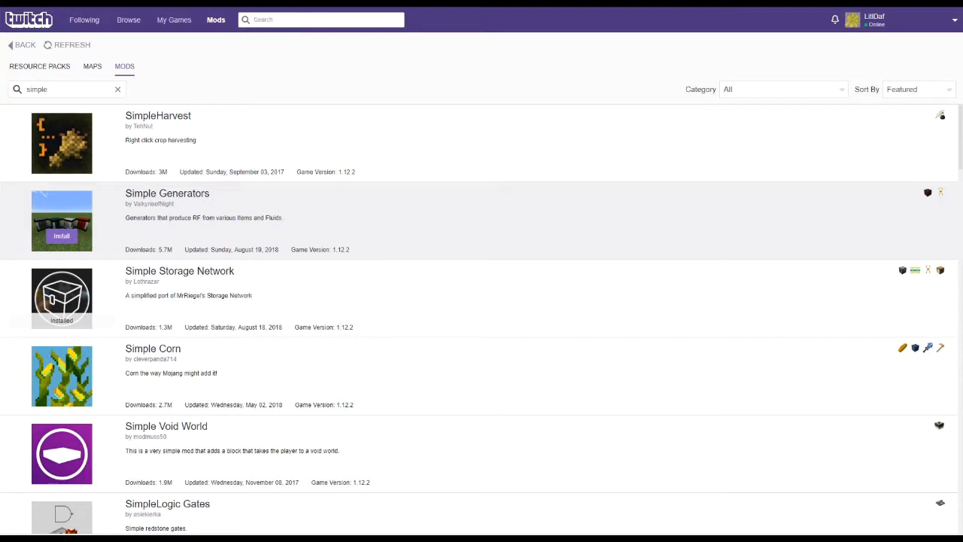
pyautogui.click(61, 236)
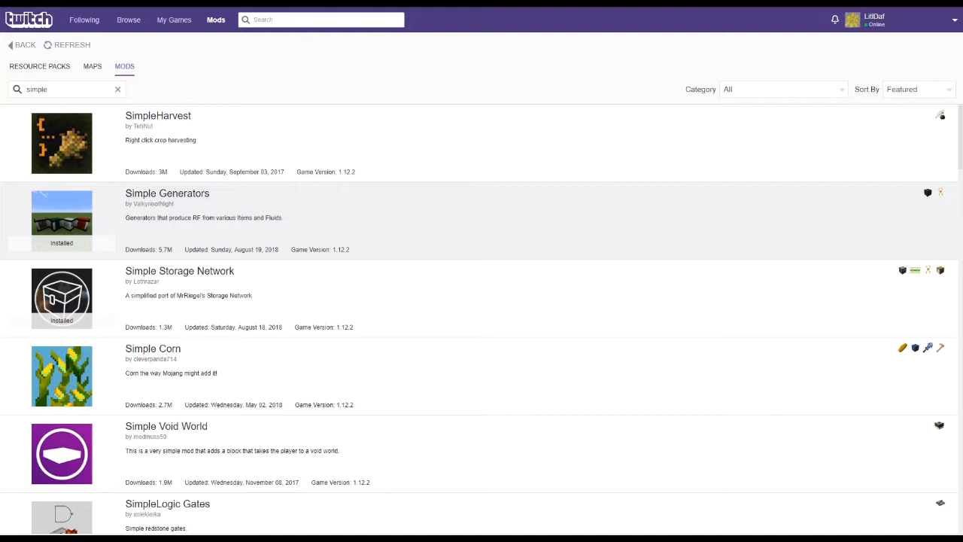
pyautogui.moveTo(61, 143)
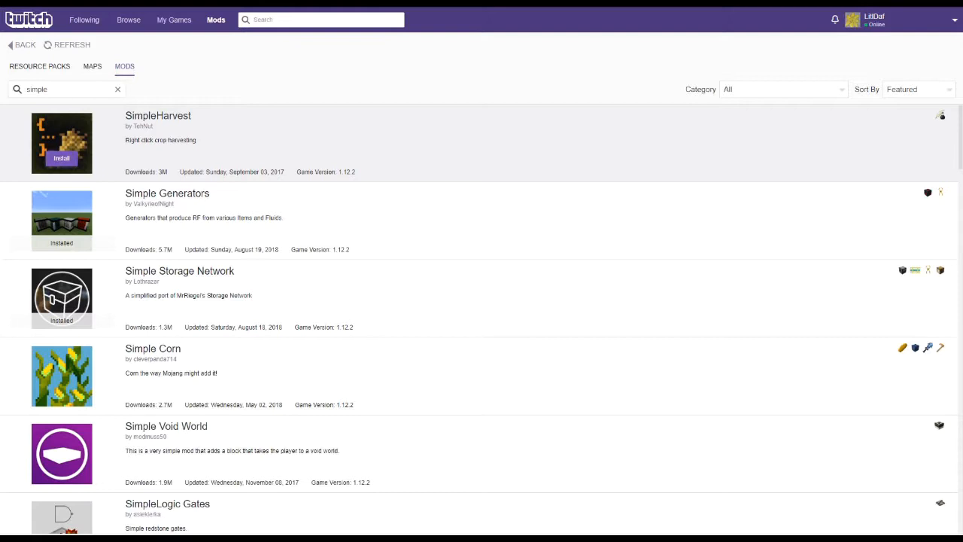
pyautogui.click(62, 158)
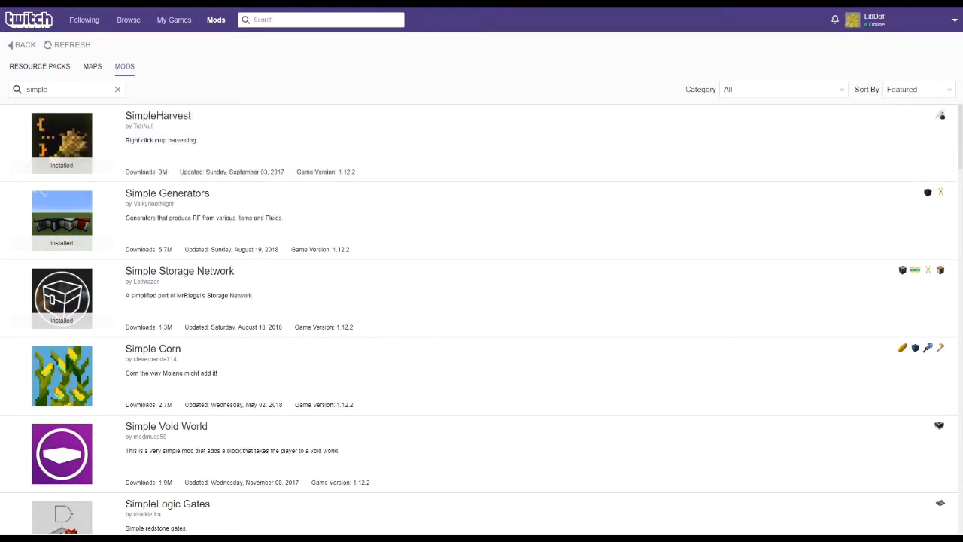
pyautogui.click(118, 89)
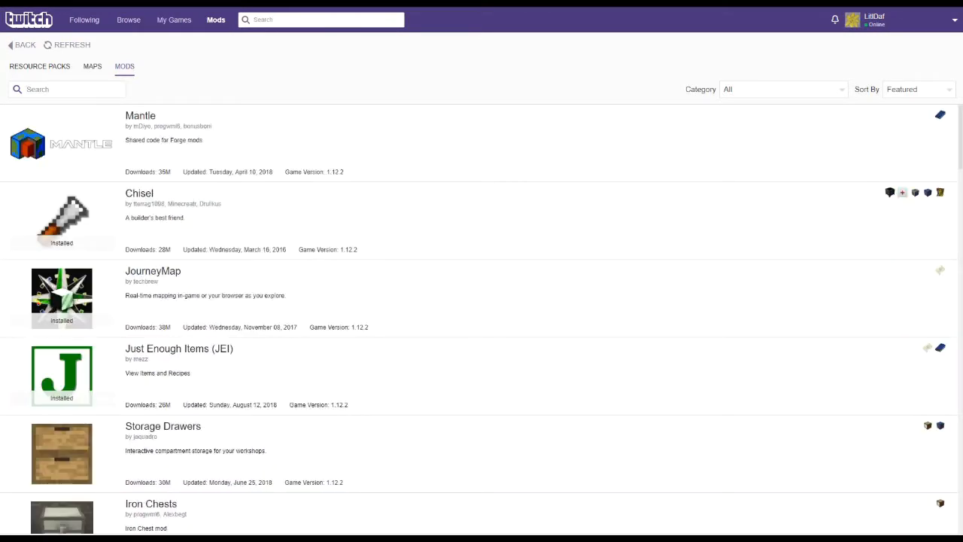
# Step: Search for and install Sparks Hammers, The One Probe and TorchMaster
pyautogui.write('spar')
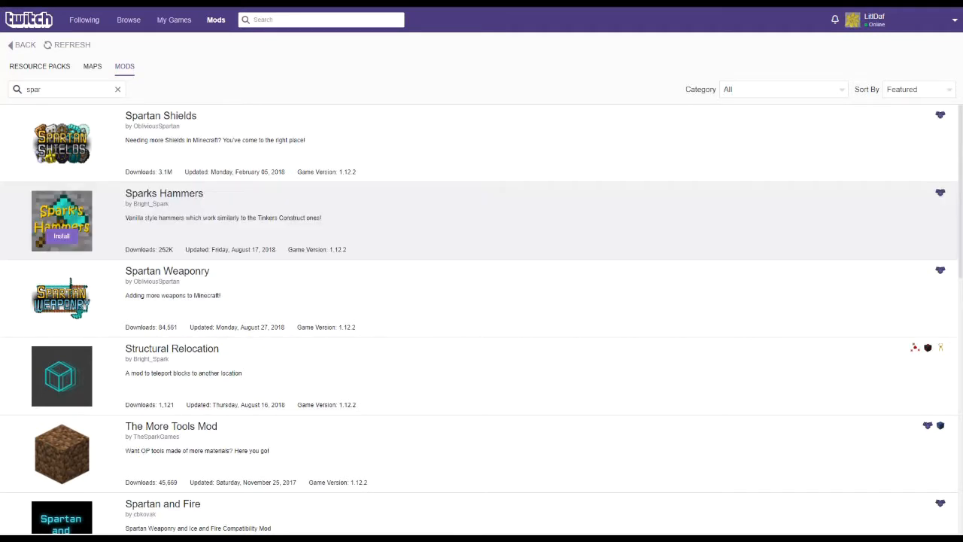
pyautogui.click(61, 236)
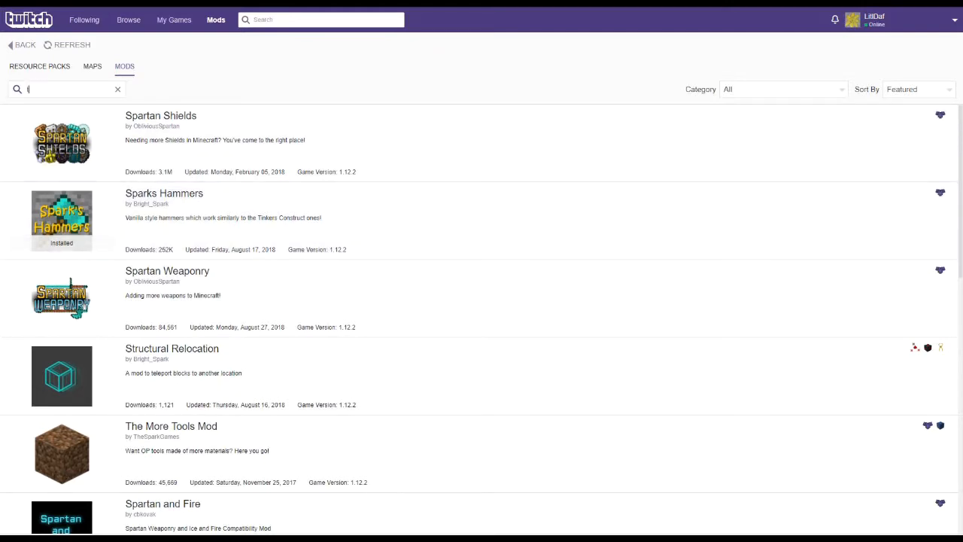
pyautogui.write('the on')
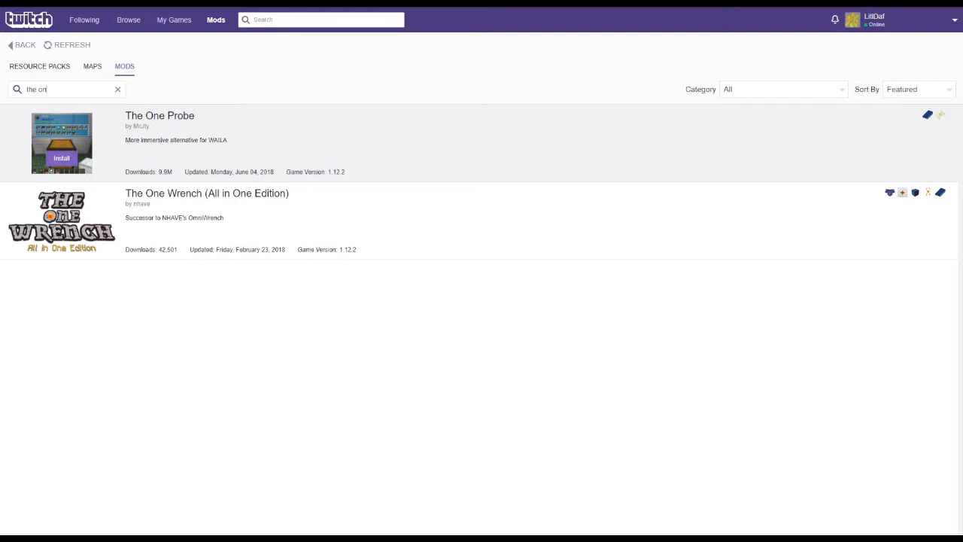
pyautogui.click(61, 158)
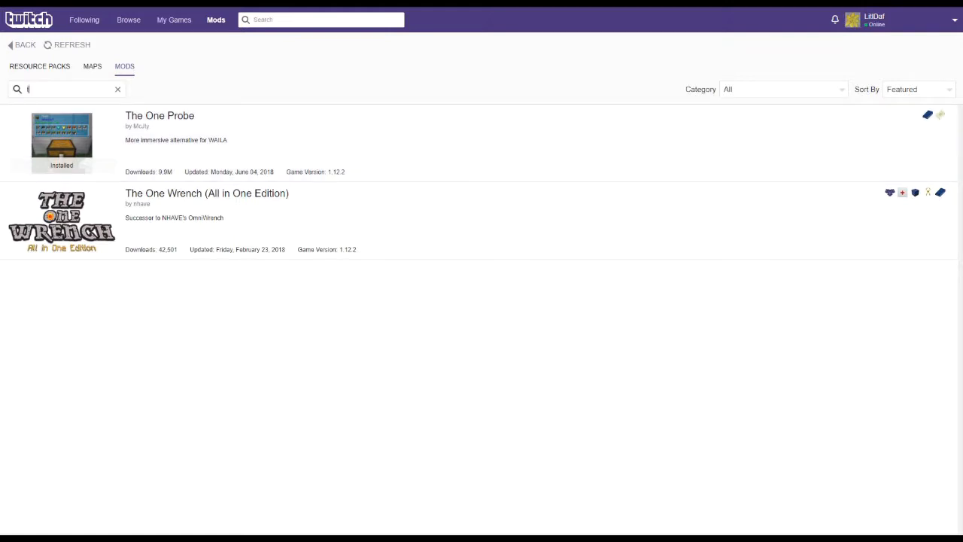
pyautogui.write('torc')
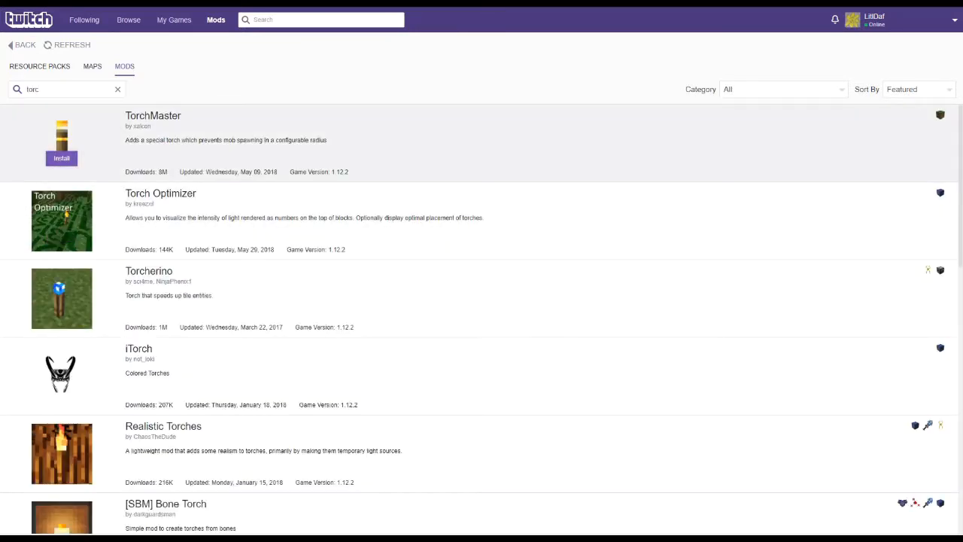
pyautogui.click(61, 158)
pyautogui.write('autocraft')
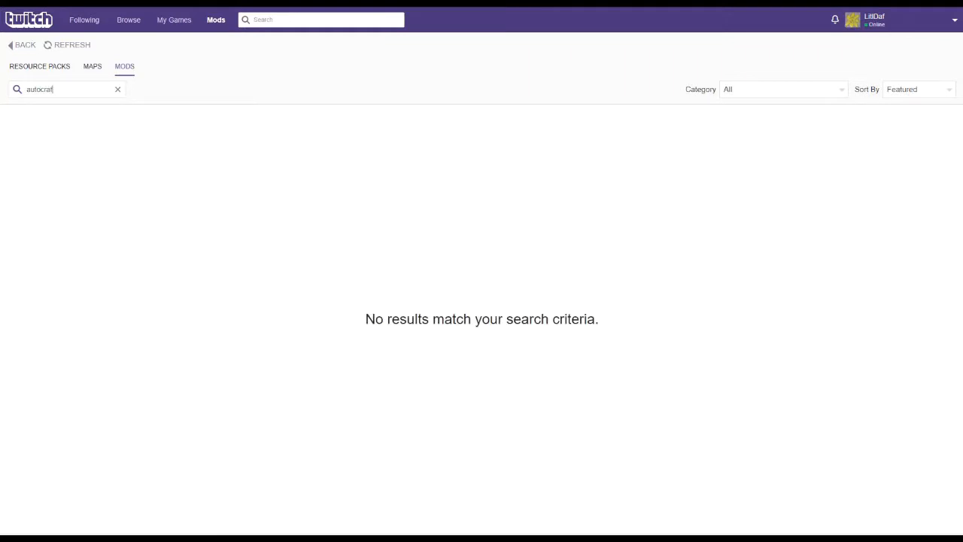
# Step: Search the 1.12.2 mods for 'auto', install Auto Crafter, and scroll through the results
pyautogui.press('BackSpace')
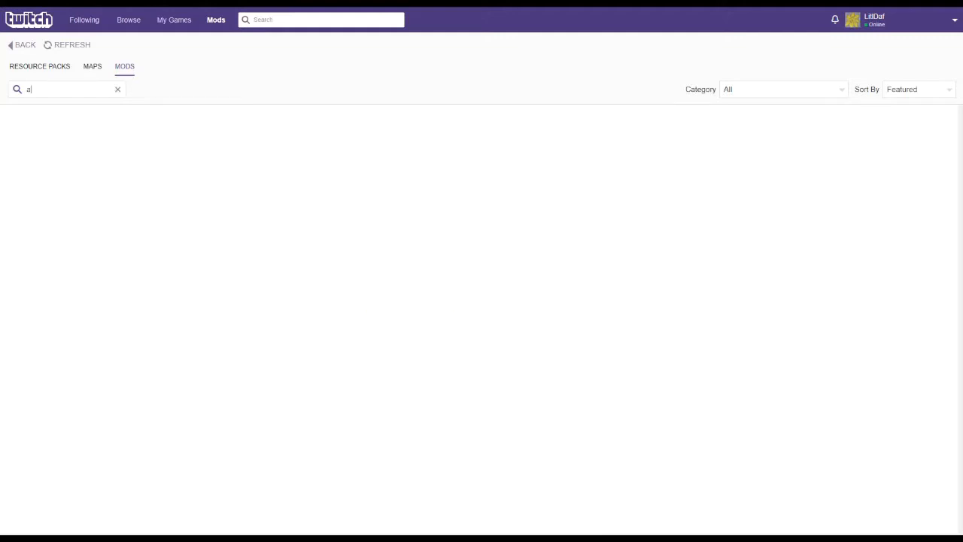
pyautogui.write('uto')
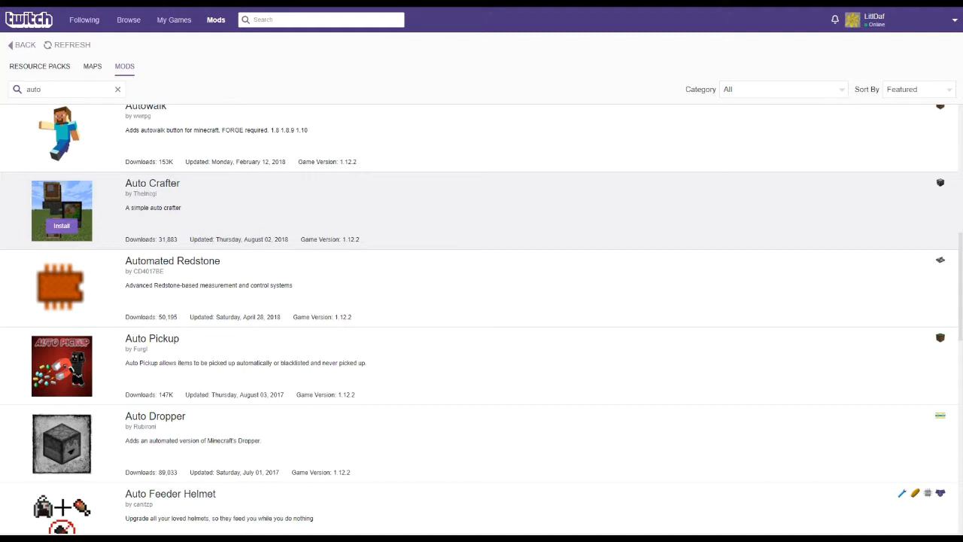
pyautogui.click(61, 226)
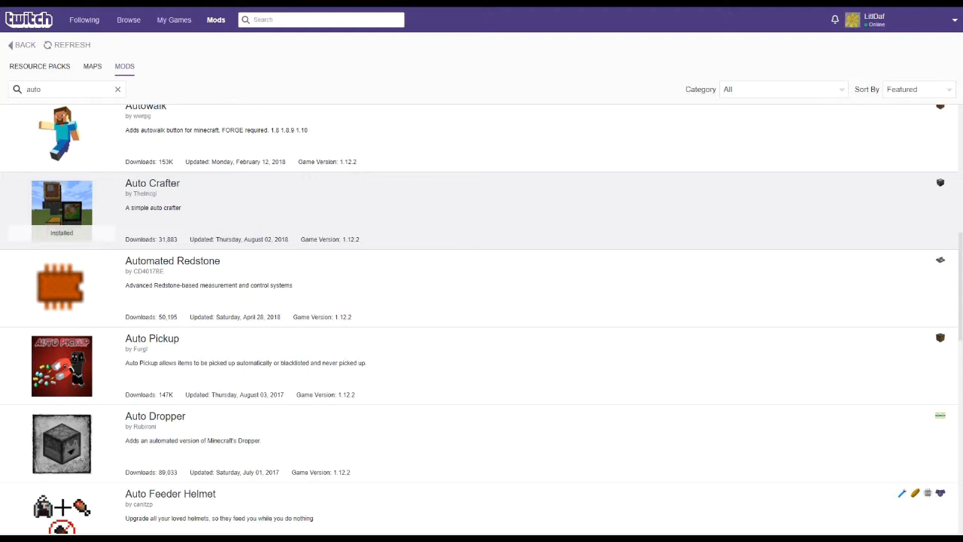
pyautogui.scroll(-3)
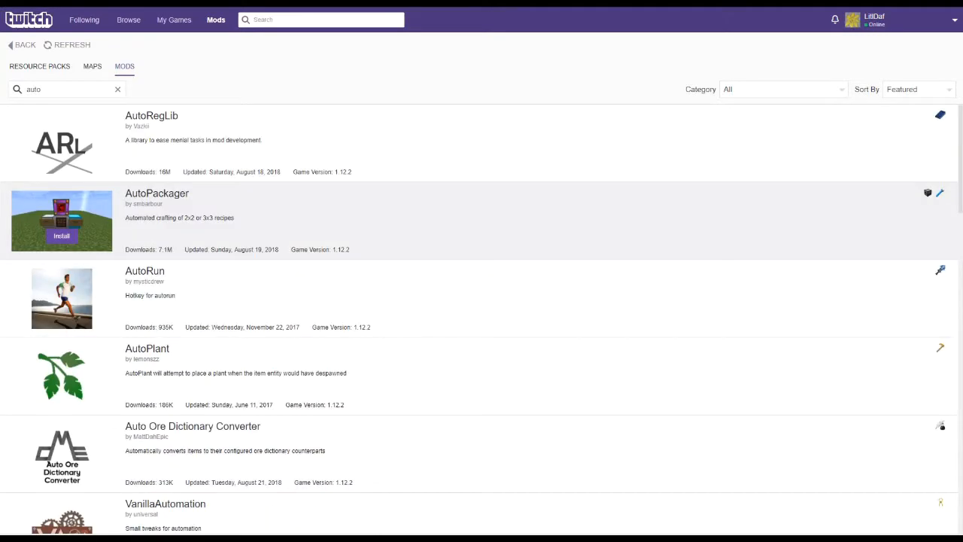
pyautogui.scroll(-3)
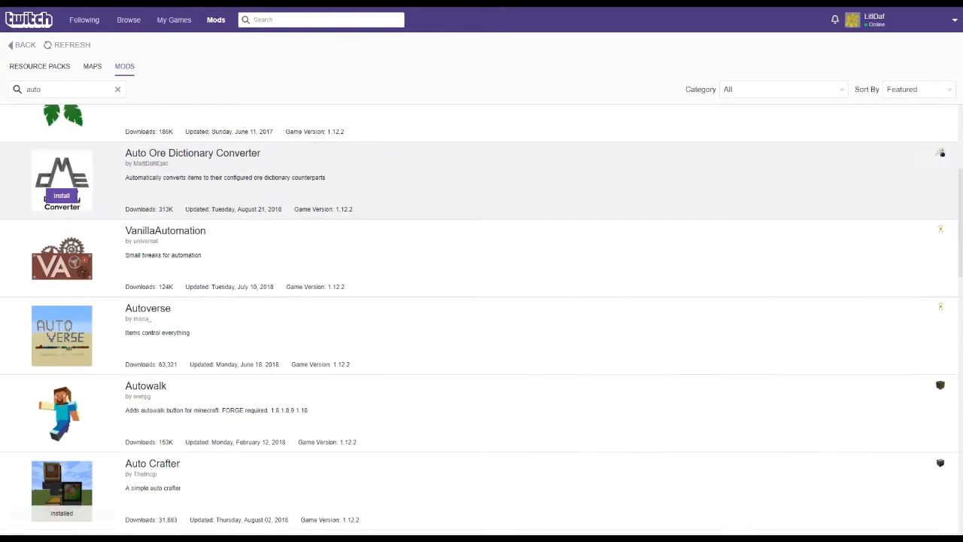
pyautogui.scroll(-3)
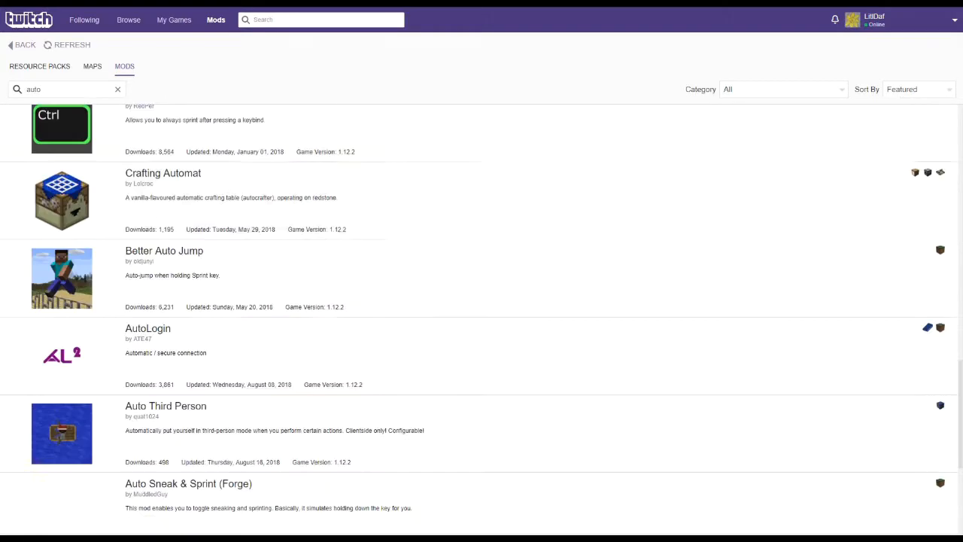
pyautogui.scroll(-3)
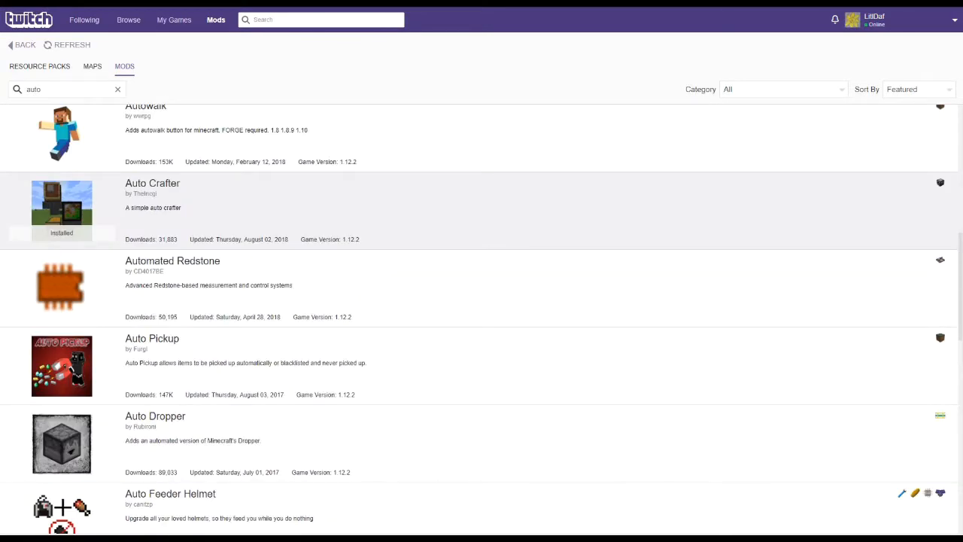
pyautogui.scroll(-3)
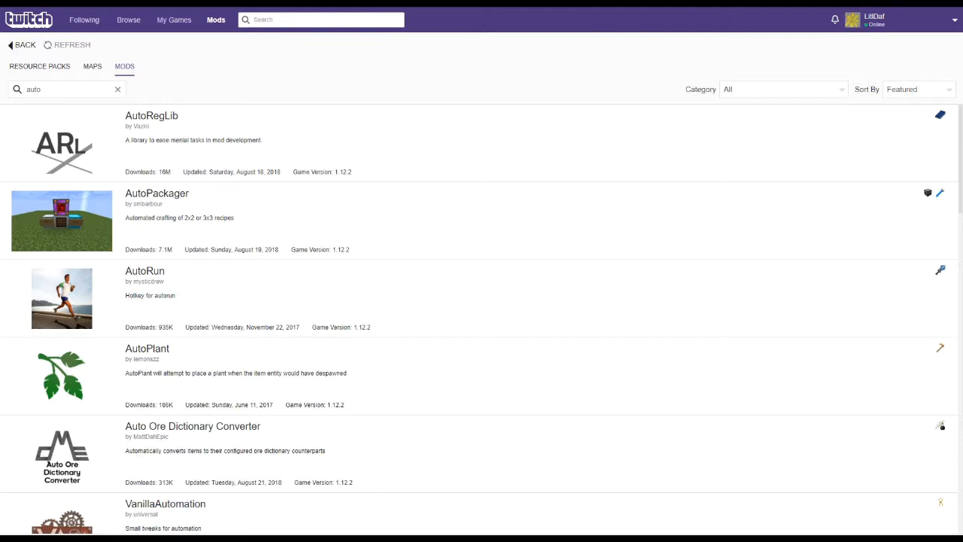
pyautogui.moveTo(61, 219)
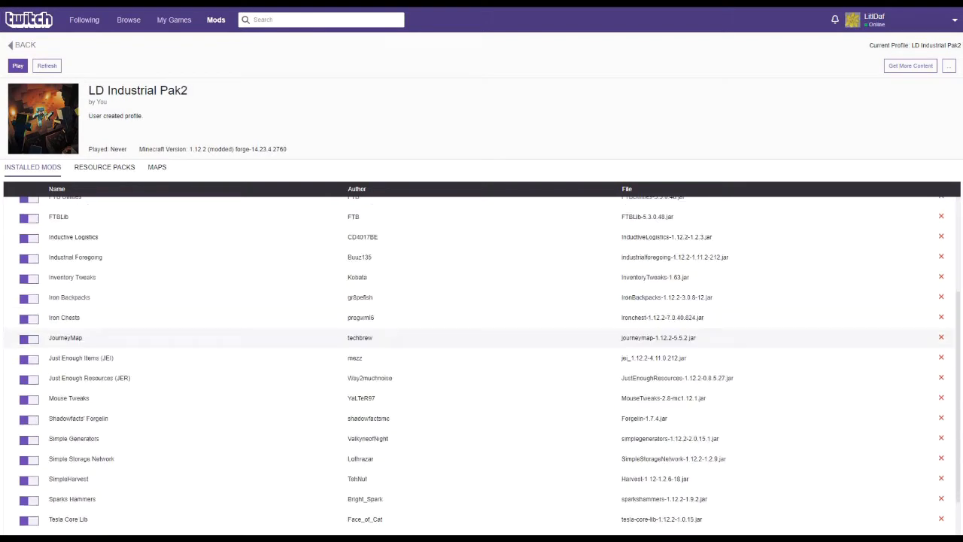
pyautogui.scroll(3)
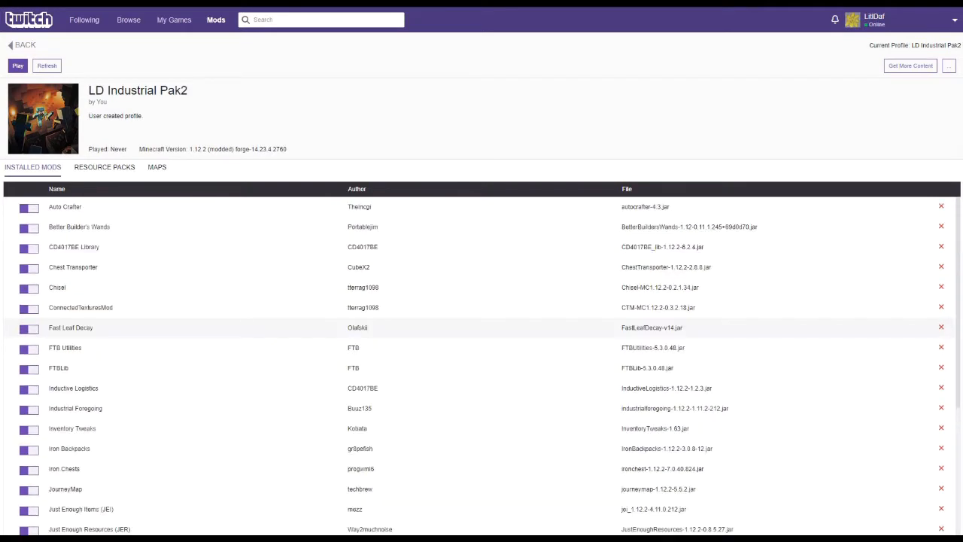
pyautogui.scroll(-3)
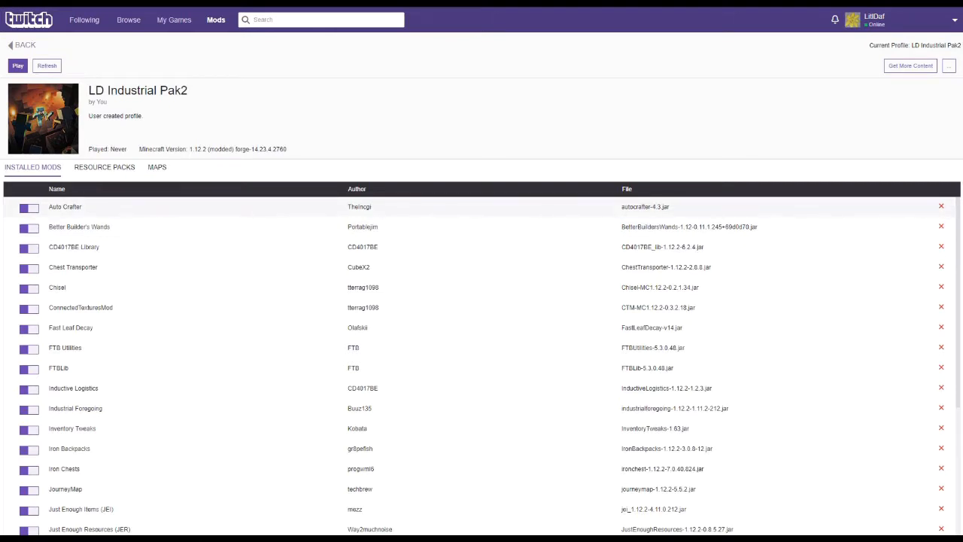
pyautogui.scroll(-3)
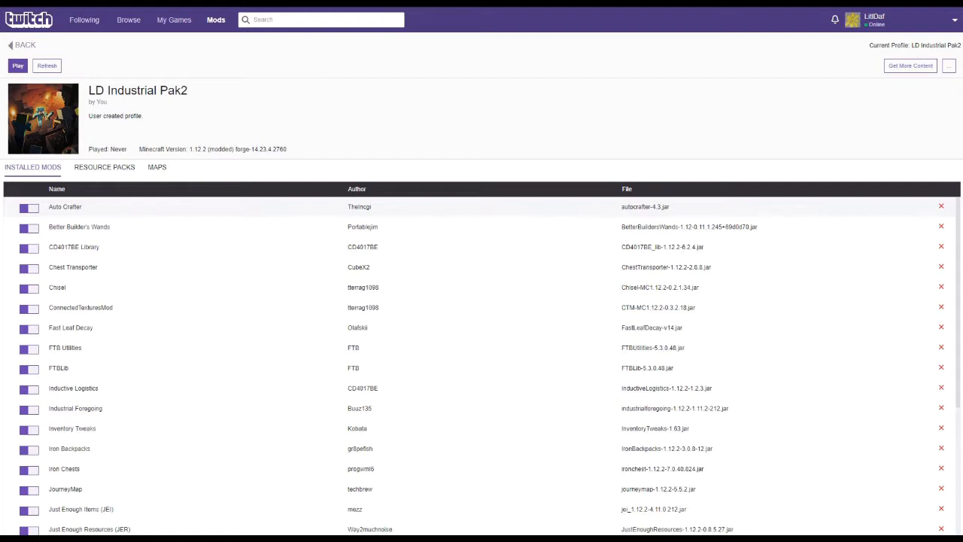
pyautogui.scroll(-3)
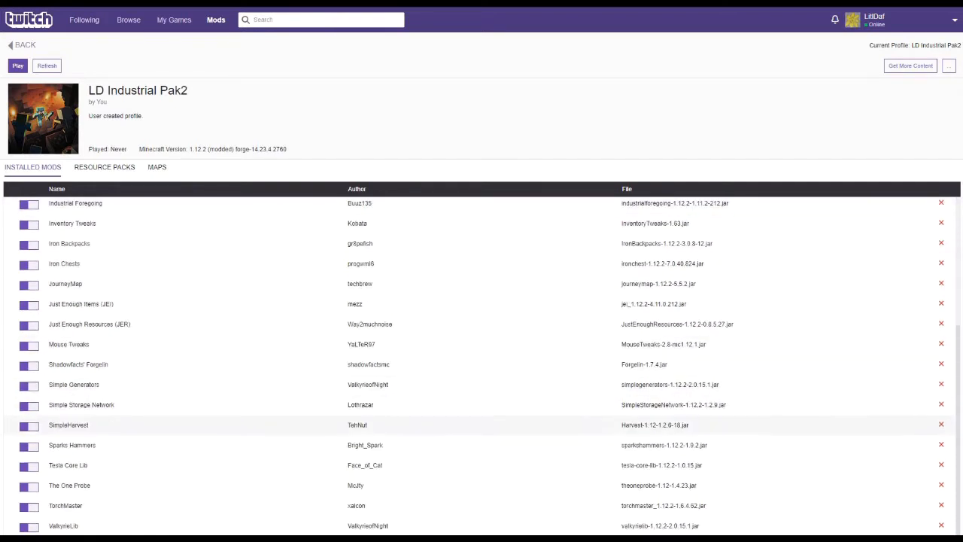
pyautogui.scroll(3)
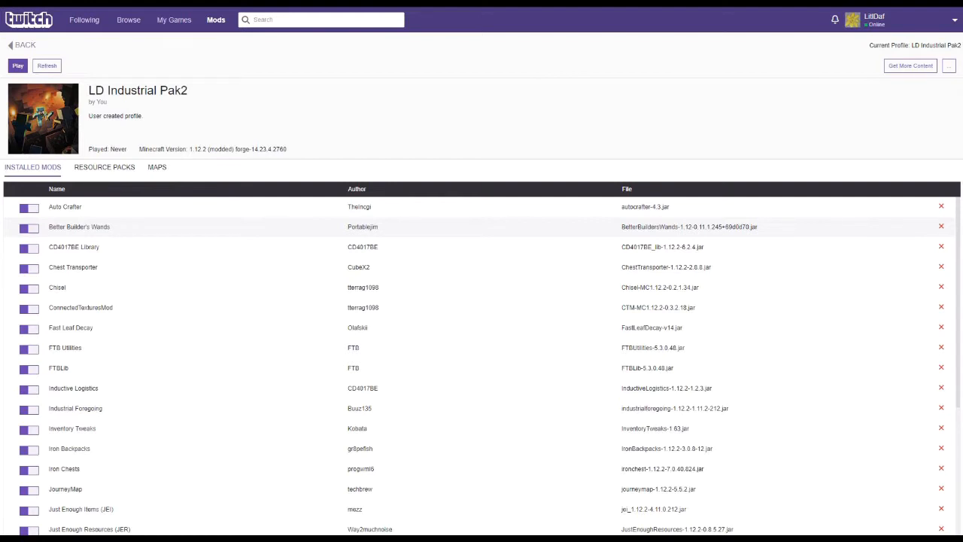
pyautogui.scroll(-3)
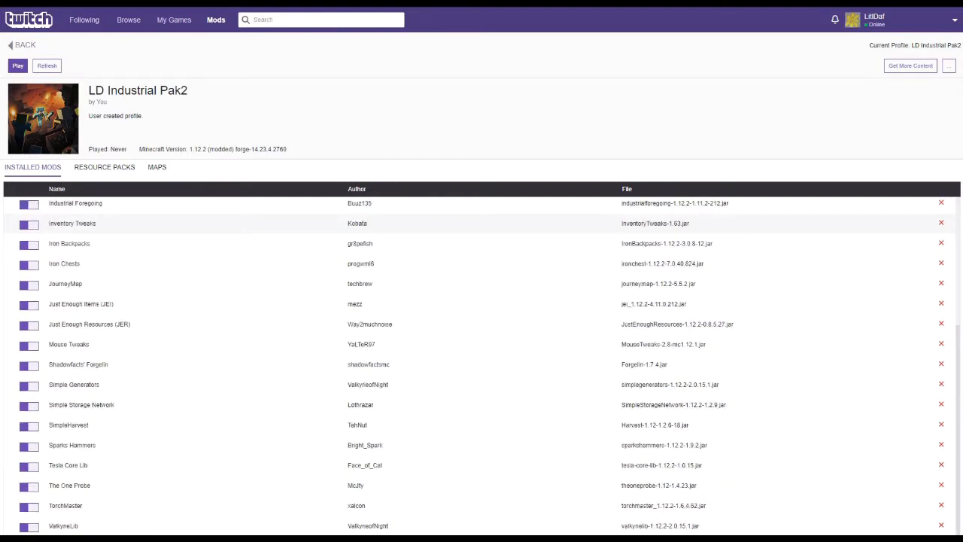
pyautogui.scroll(3)
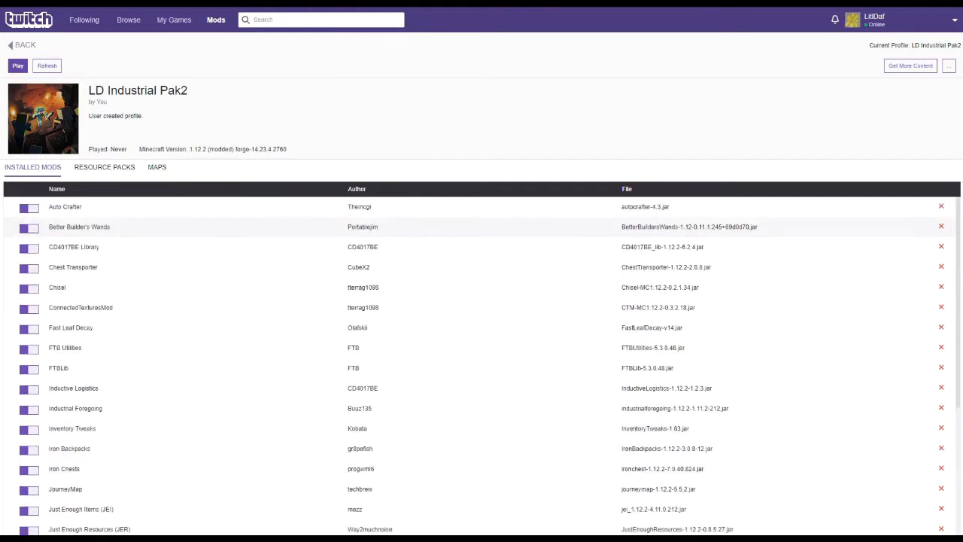
pyautogui.scroll(-3)
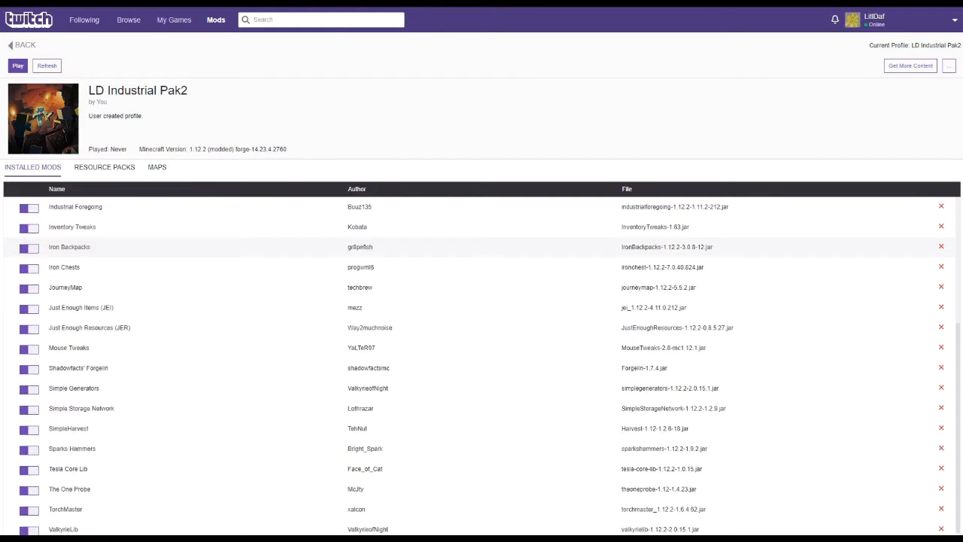
pyautogui.scroll(-3)
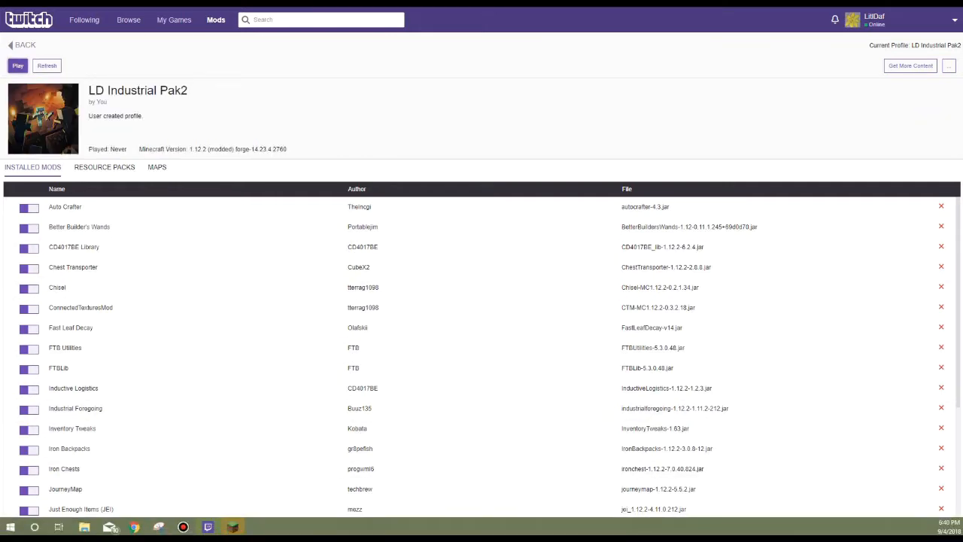
# Step: Launch the LD Industrial Pak2 Forge profile from Twitch through the Minecraft Launcher
pyautogui.click(18, 66)
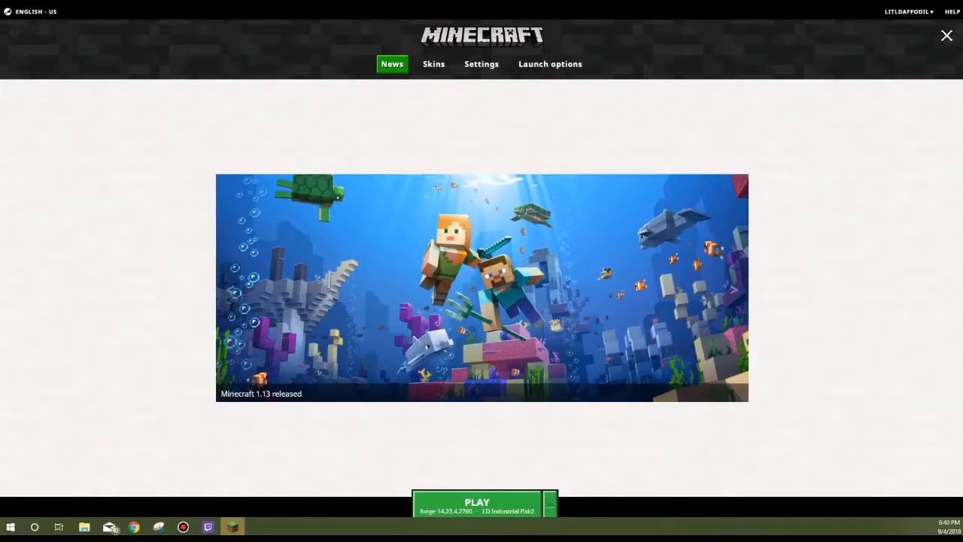
pyautogui.click(477, 502)
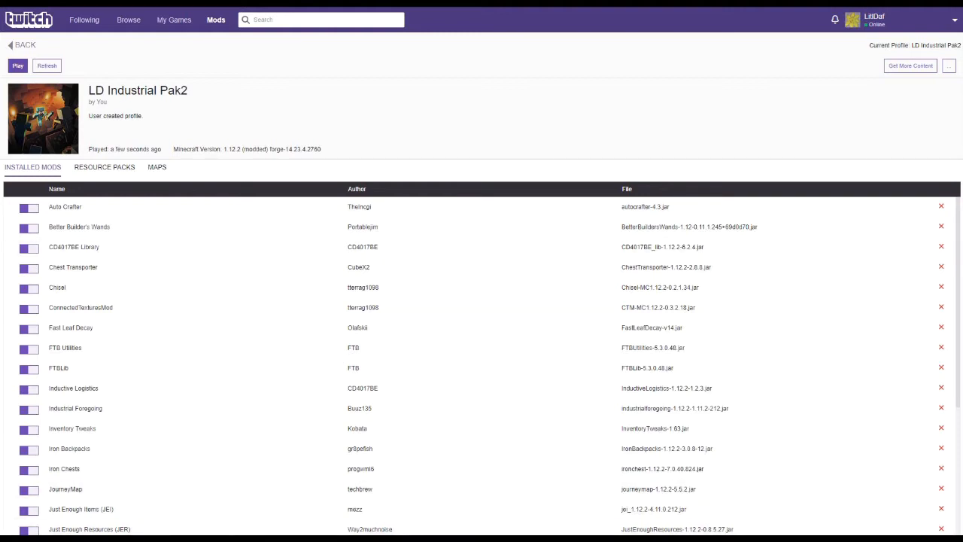
pyautogui.click(17, 65)
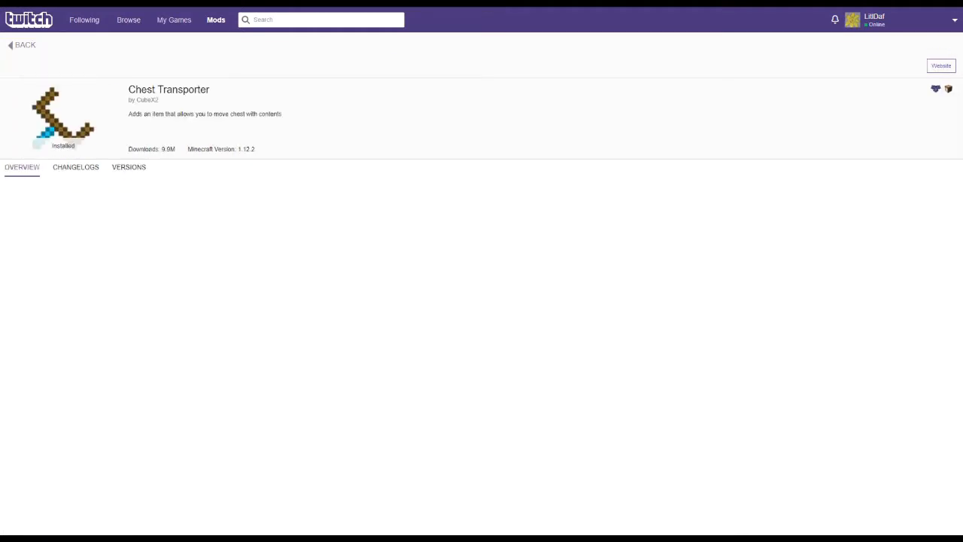
pyautogui.click(23, 166)
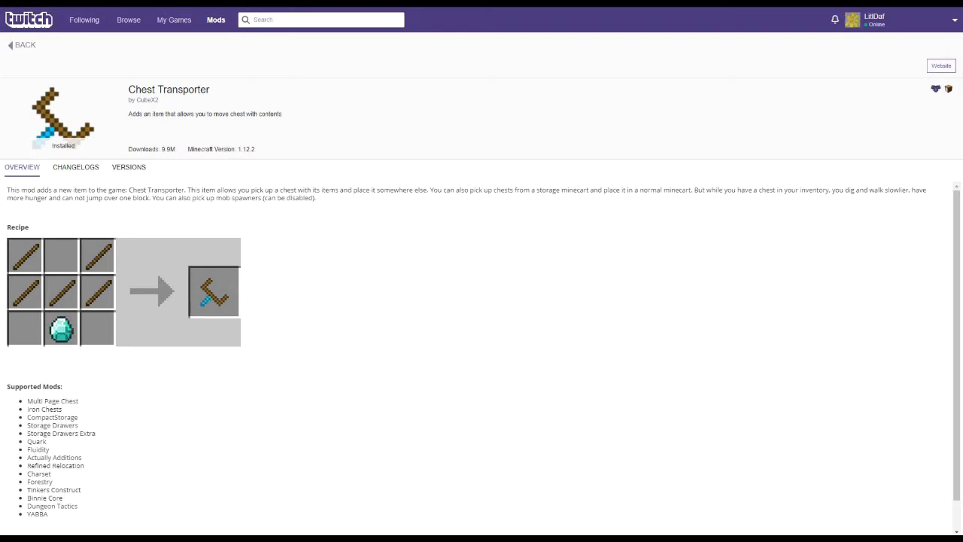
pyautogui.scroll(-3)
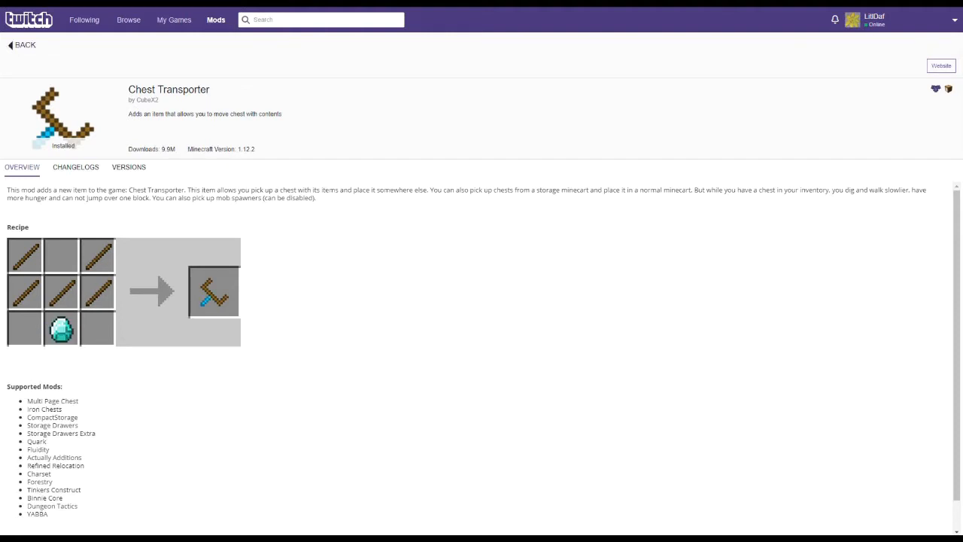
pyautogui.click(24, 45)
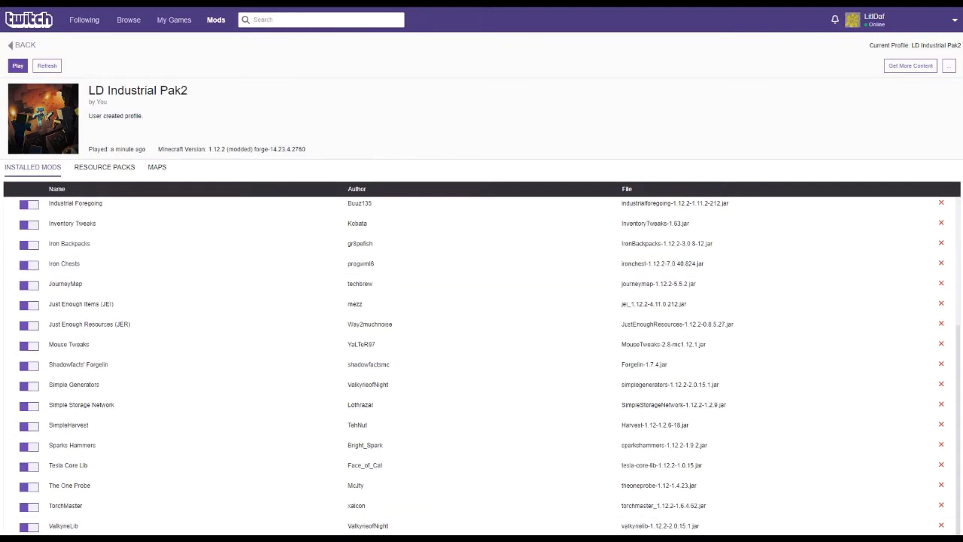
pyautogui.click(73, 385)
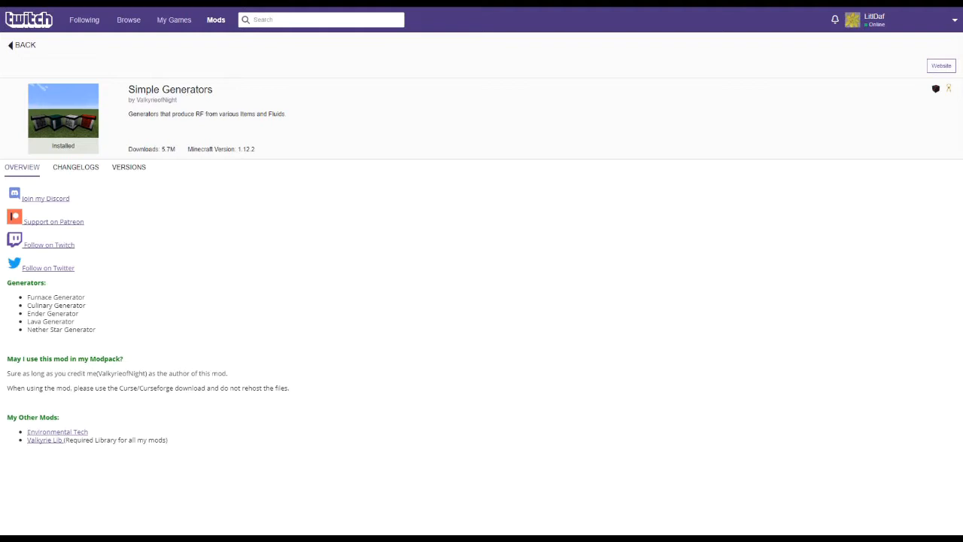
pyautogui.click(25, 45)
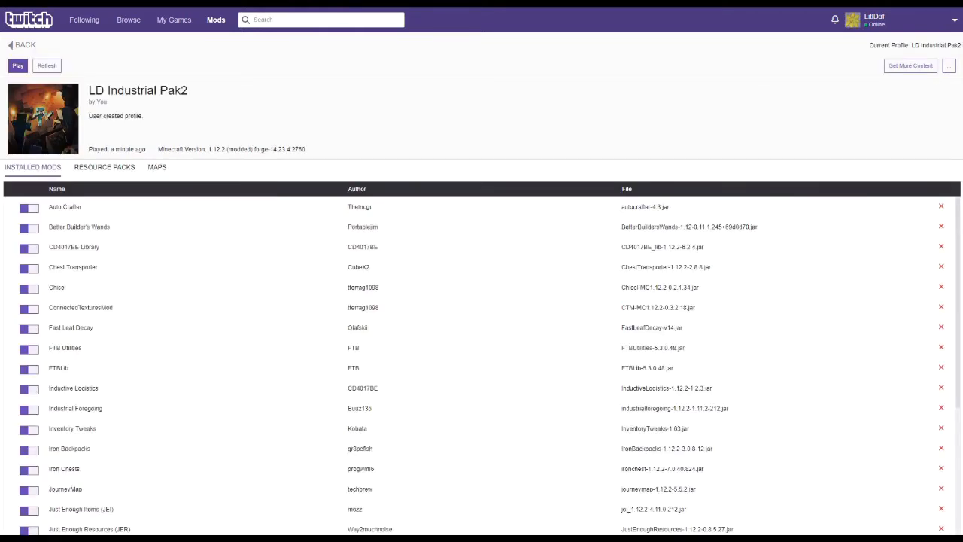
pyautogui.scroll(-3)
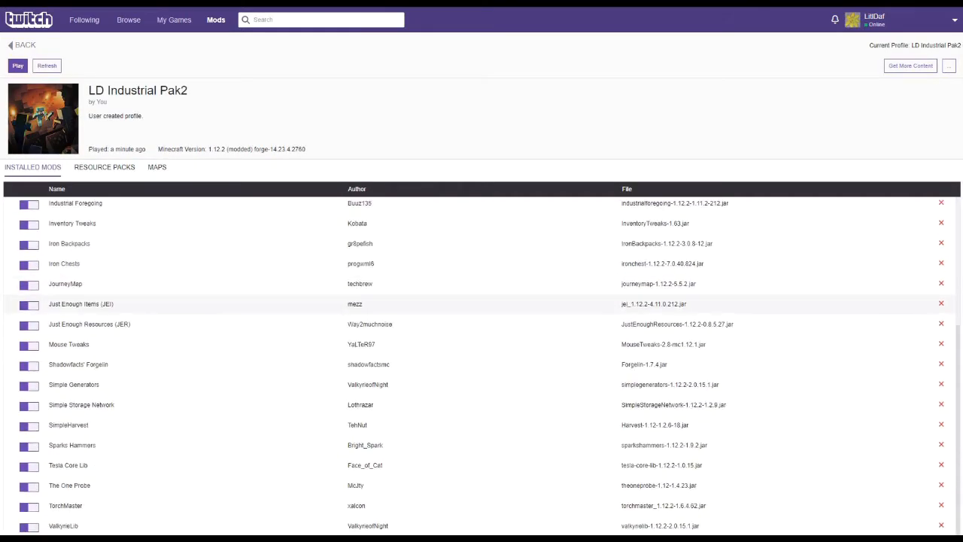
pyautogui.scroll(3)
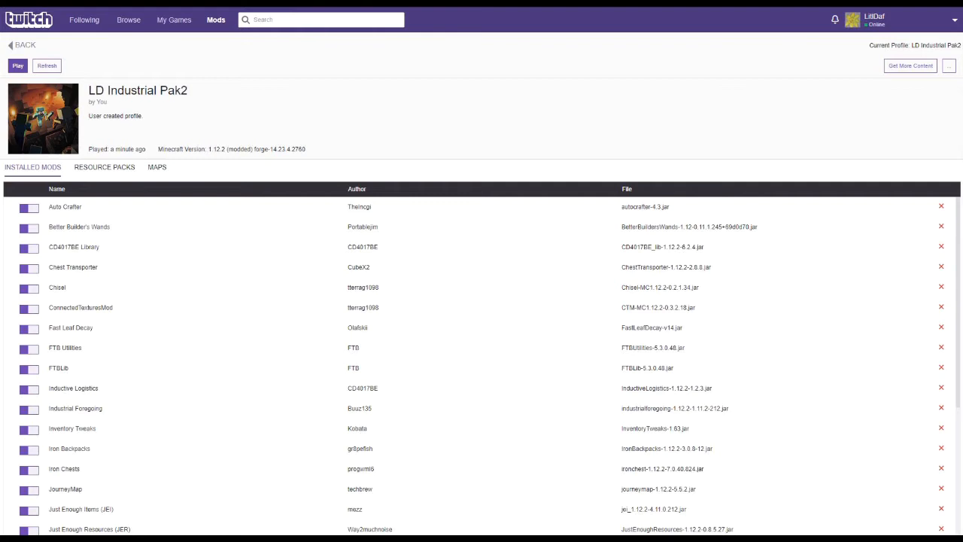
pyautogui.click(17, 65)
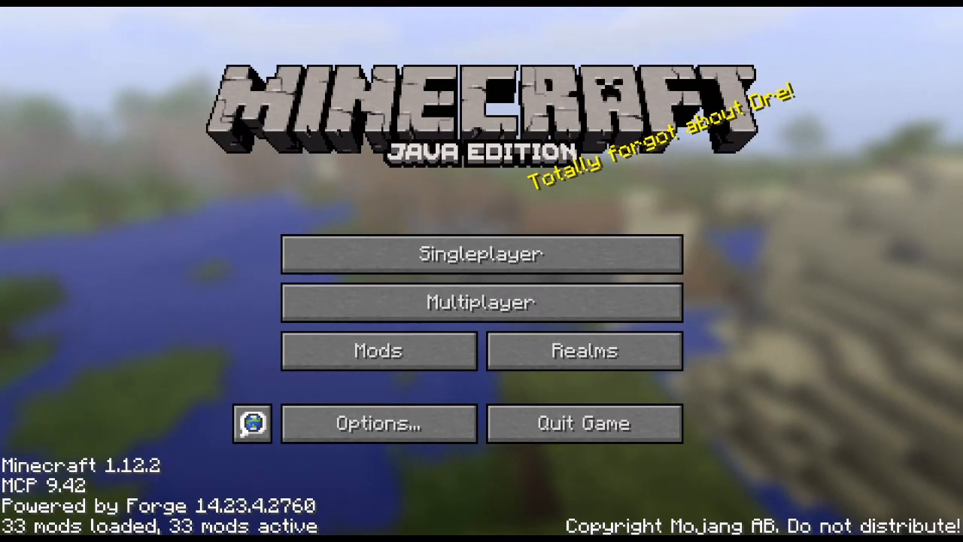
pyautogui.moveTo(481, 254)
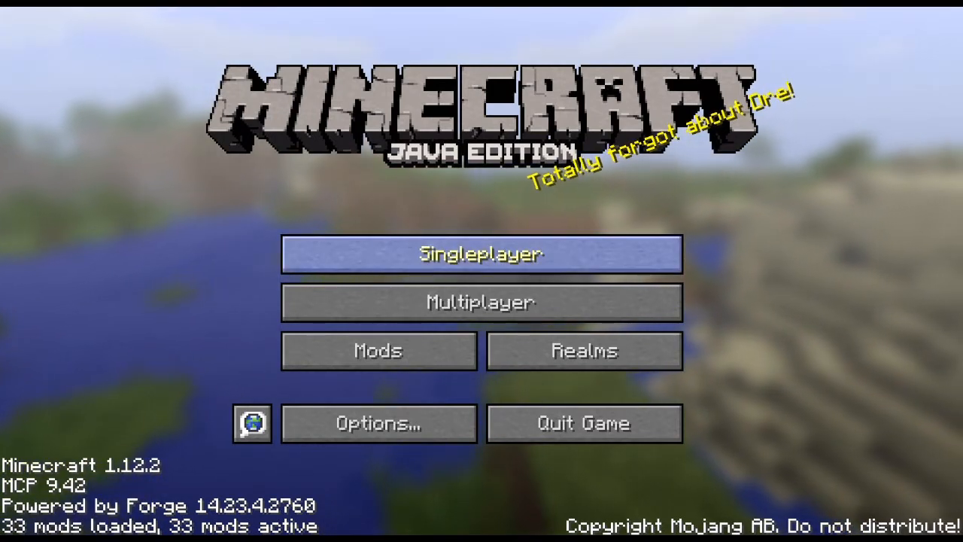